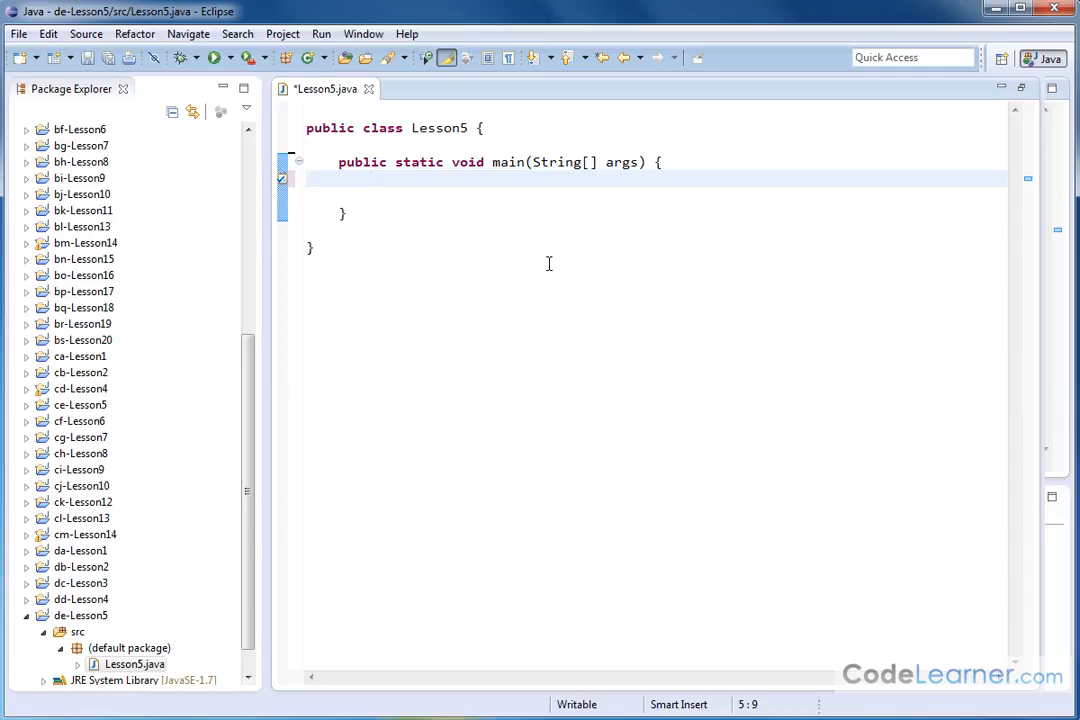
mouse_move(535, 247)
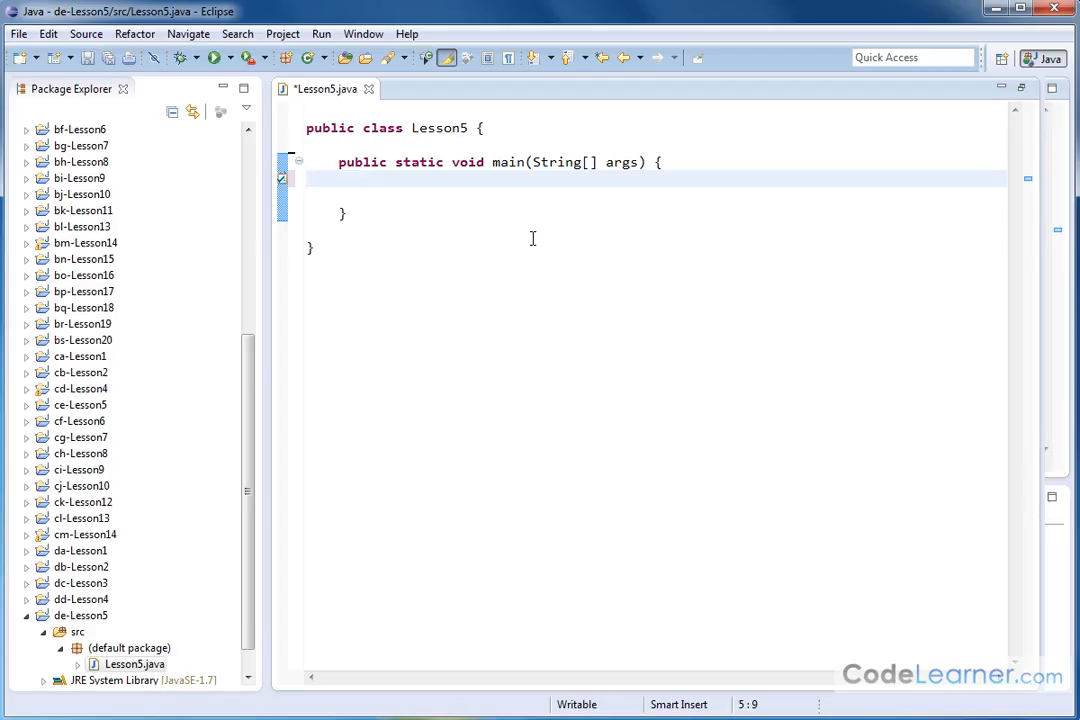
- Declare int jason[] = {4,5,3,4,5,4,5,6,7,8,9,0,8,7,56,4,4,3,5}; inside main
click(372, 179)
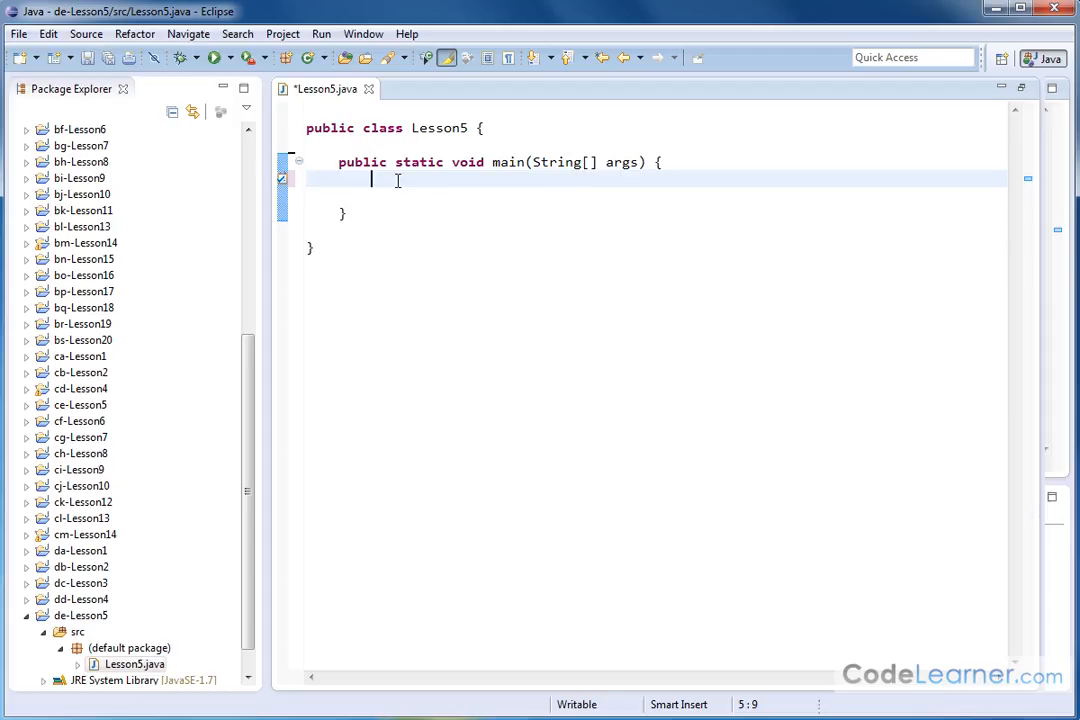
mouse_move(669, 170)
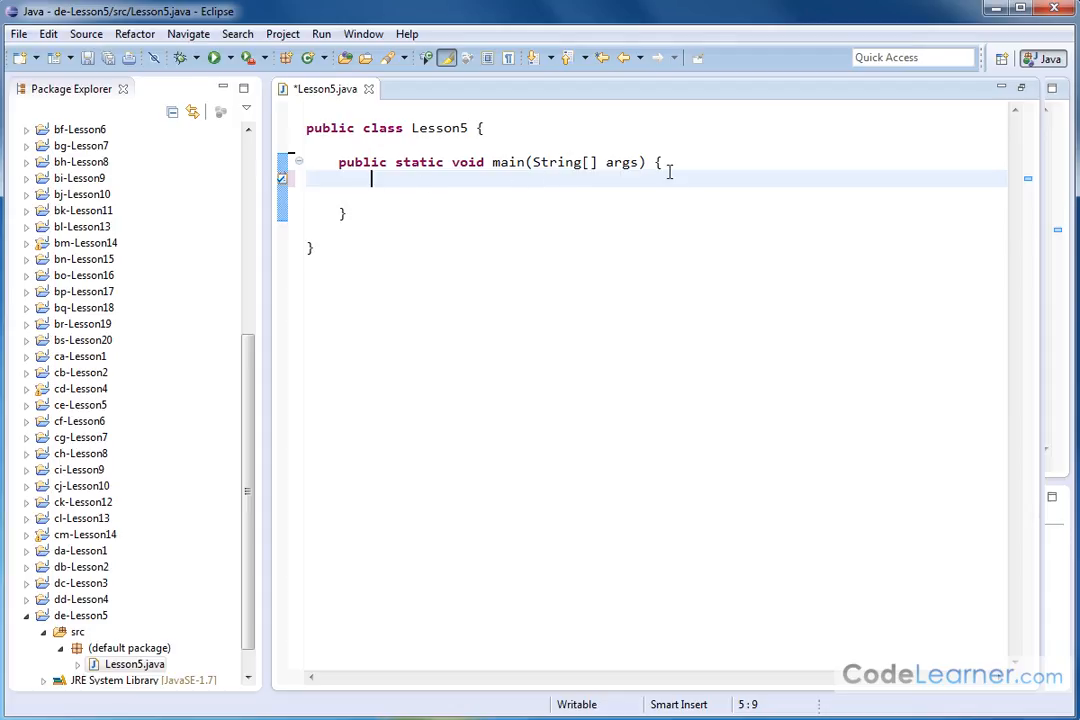
mouse_move(515, 122)
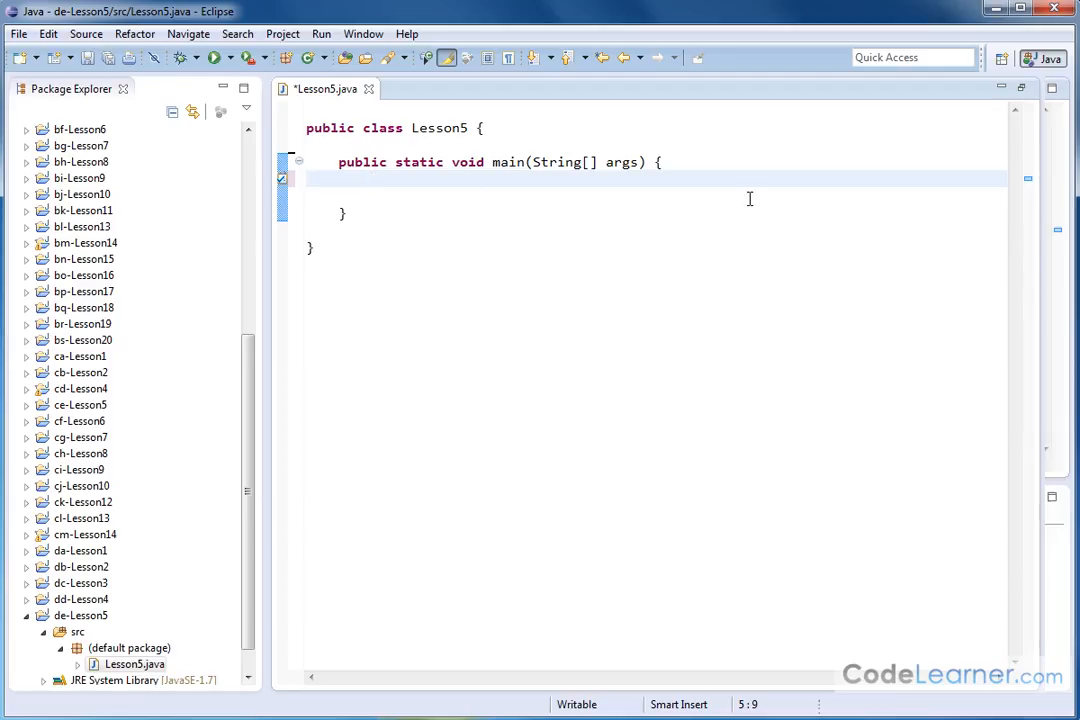
mouse_move(386, 181)
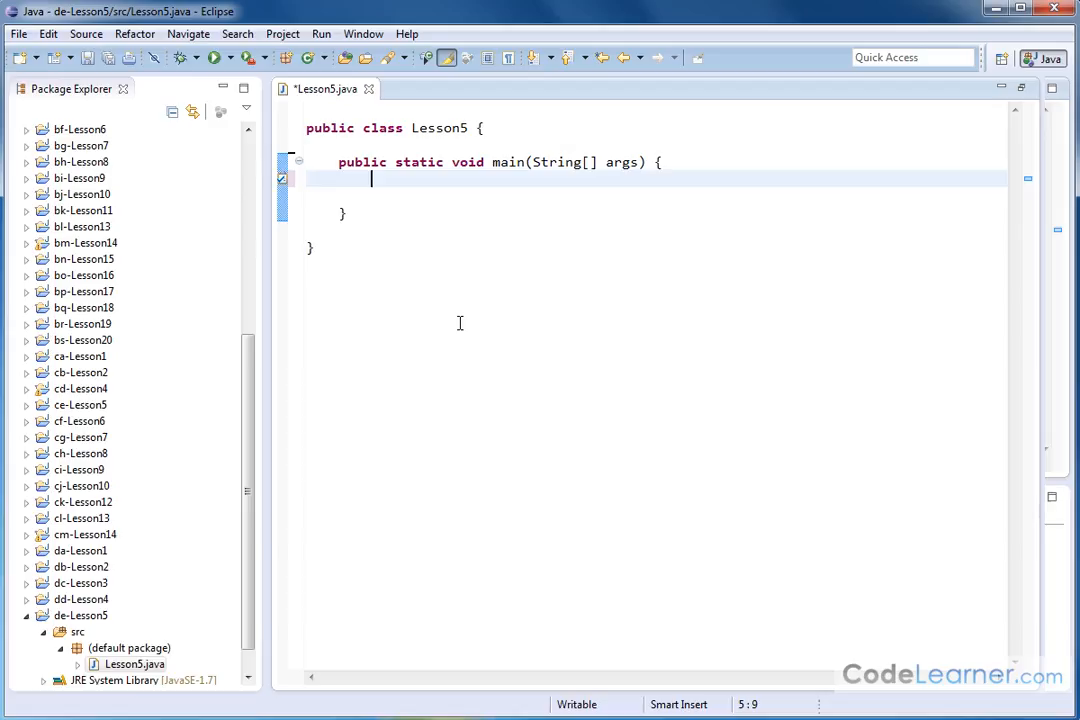
text(int)
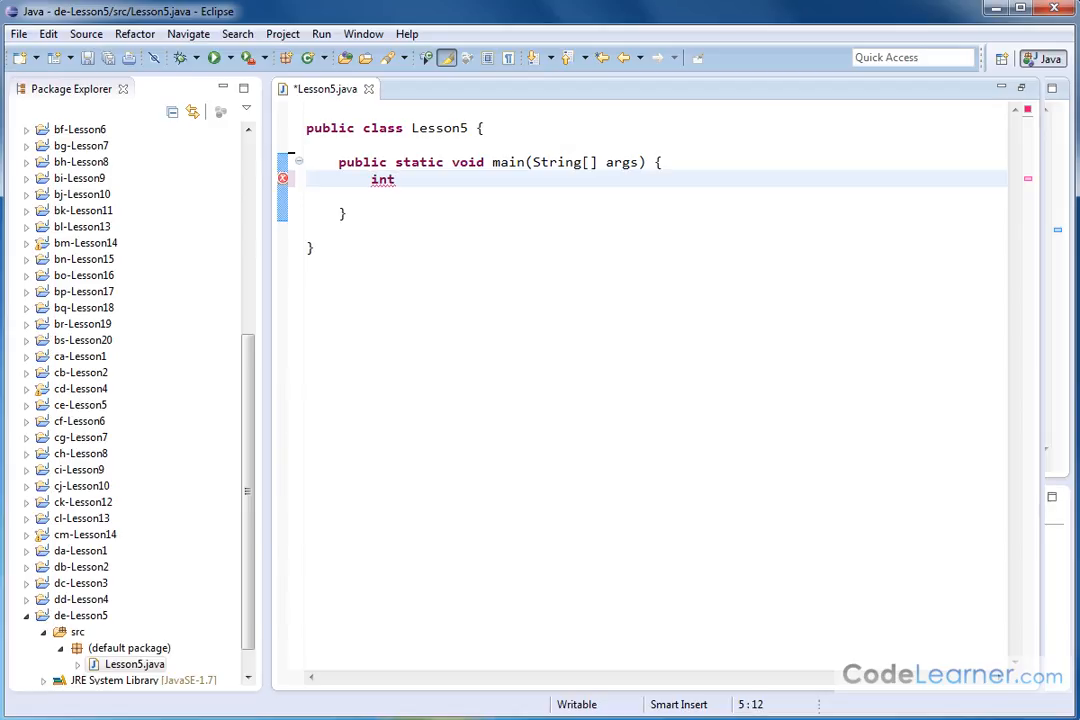
text(jason)
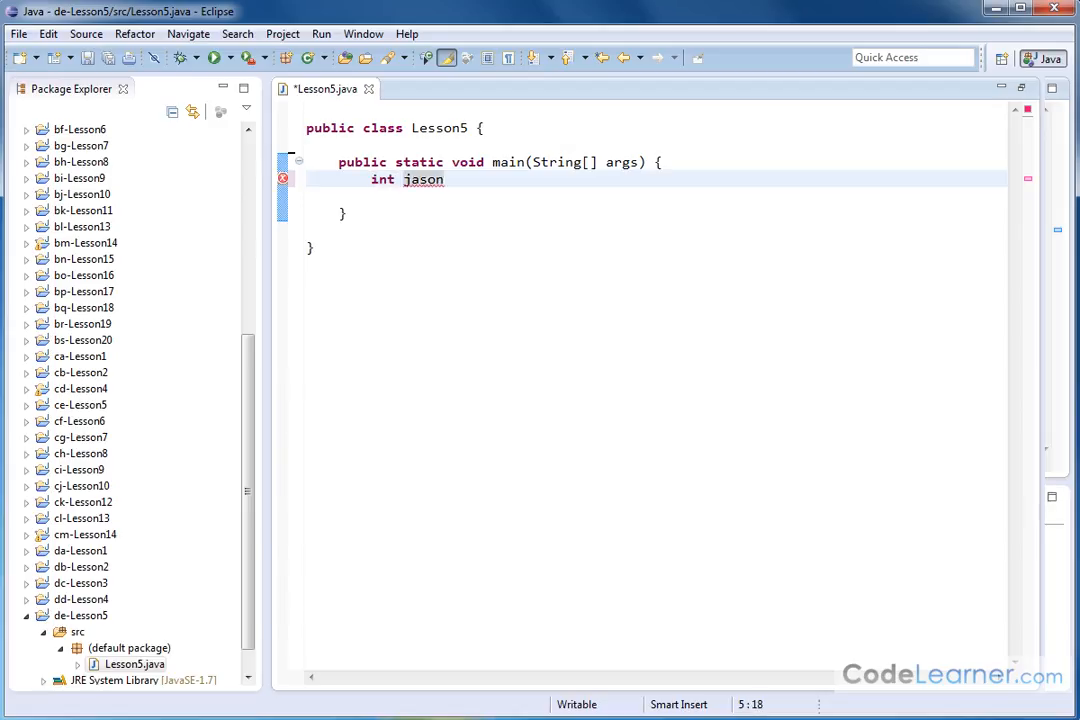
text([] =)
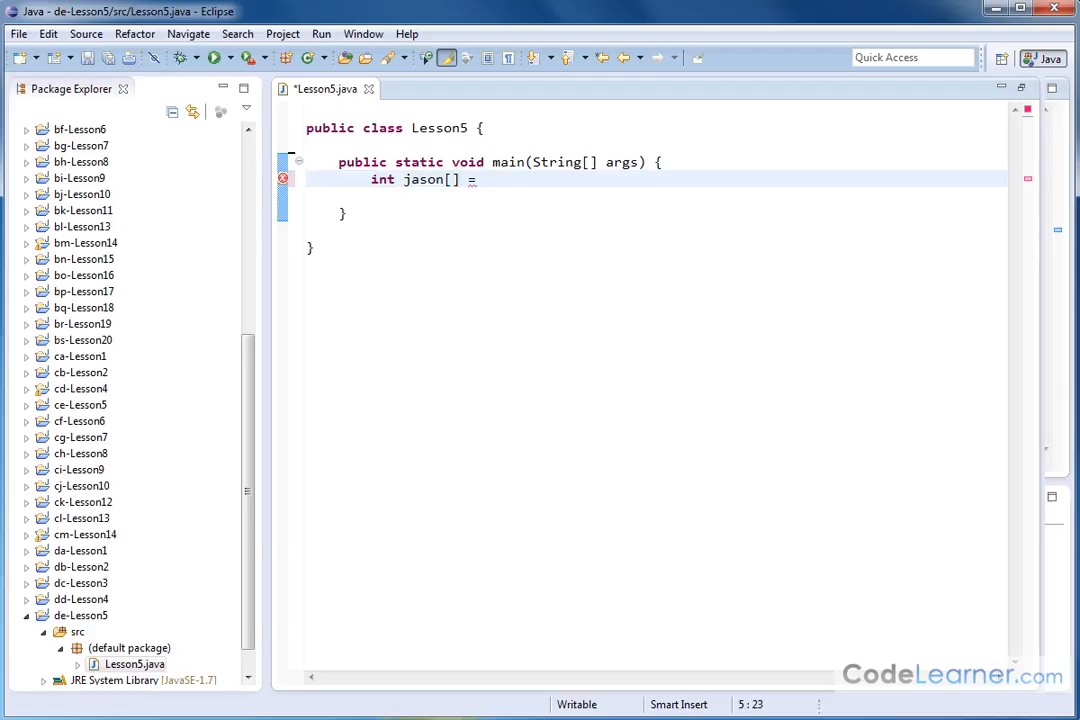
text({)
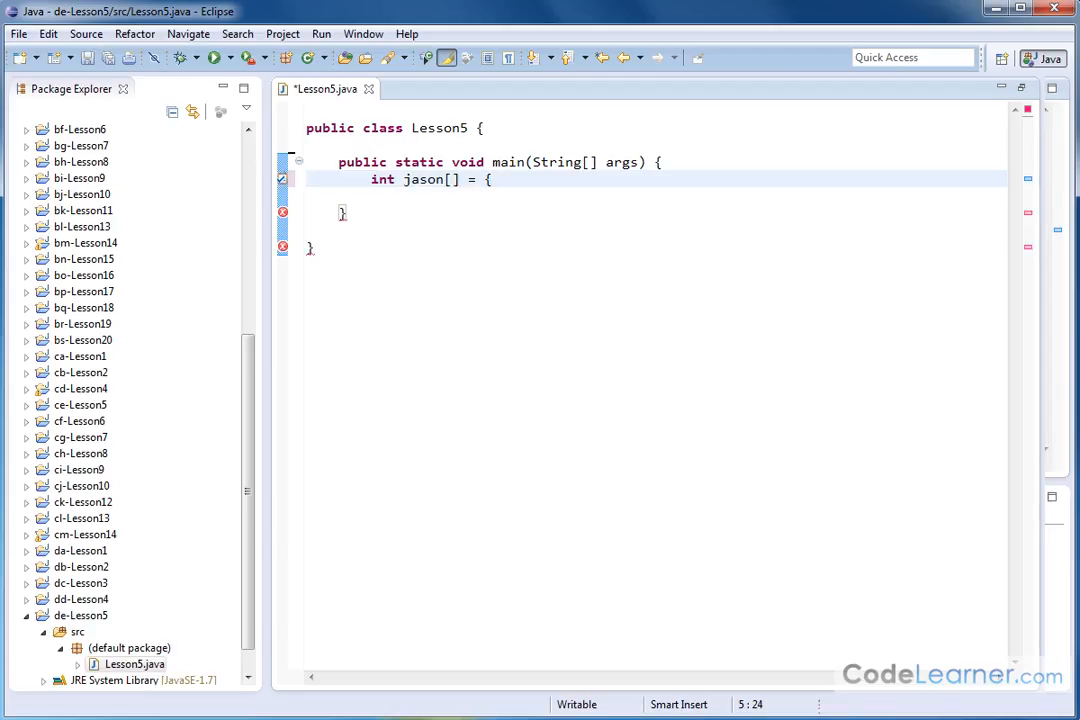
text(4,5)
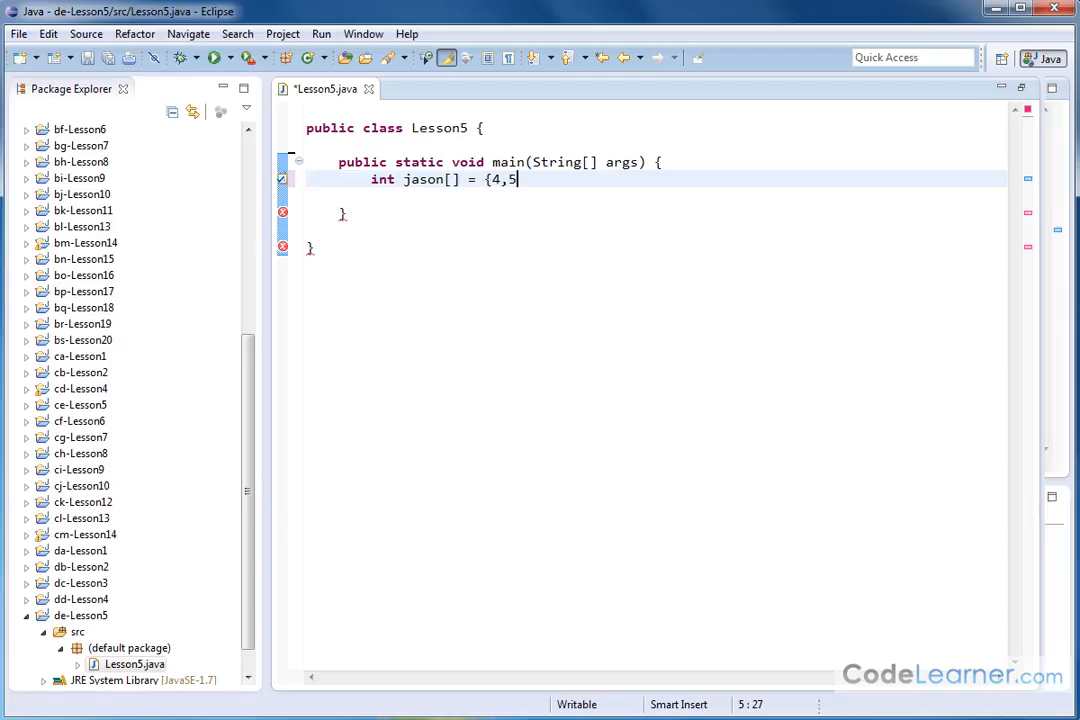
text(,3,4,5,4,5)
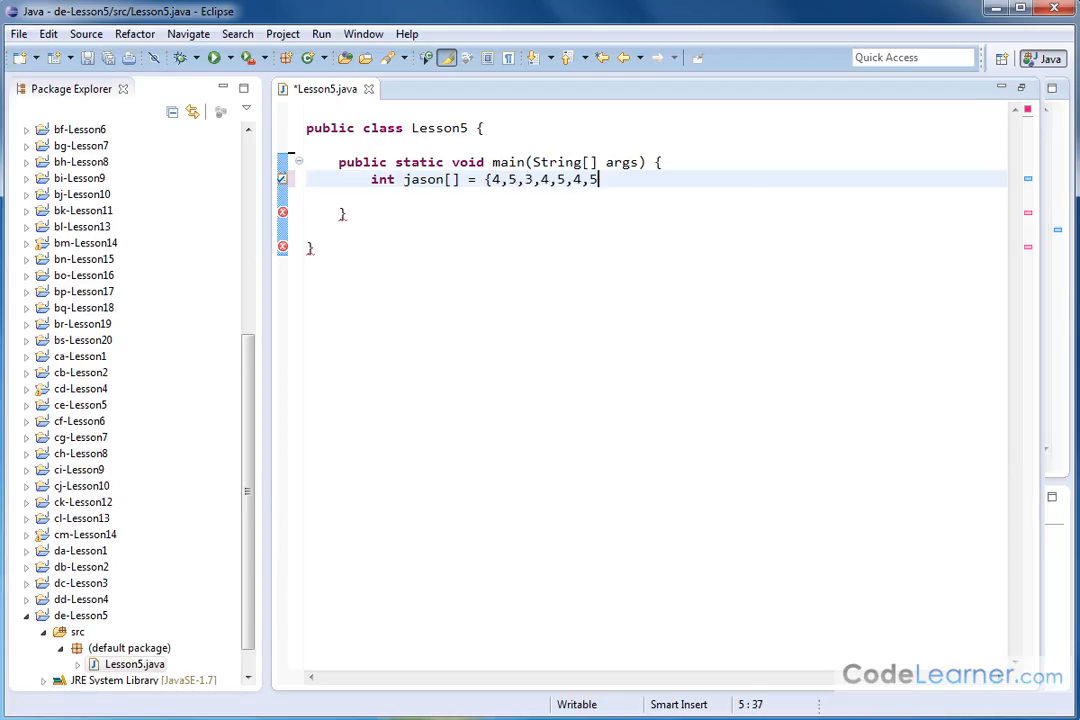
text(,6,7,8,9,0)
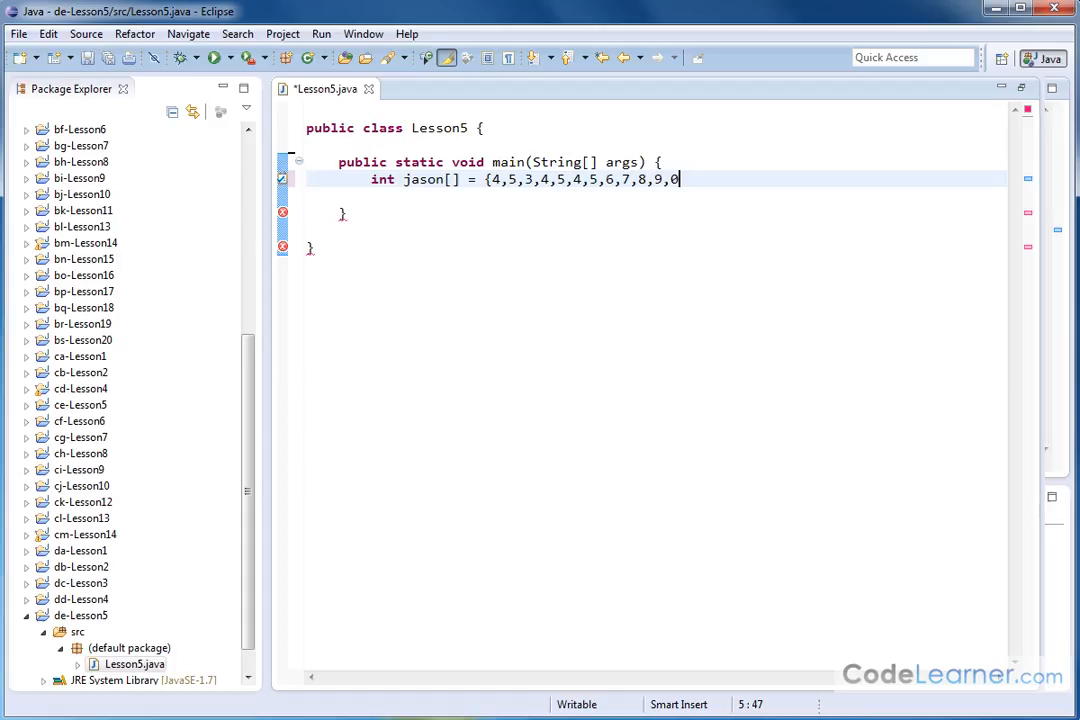
text(,8,7,56,4,4)
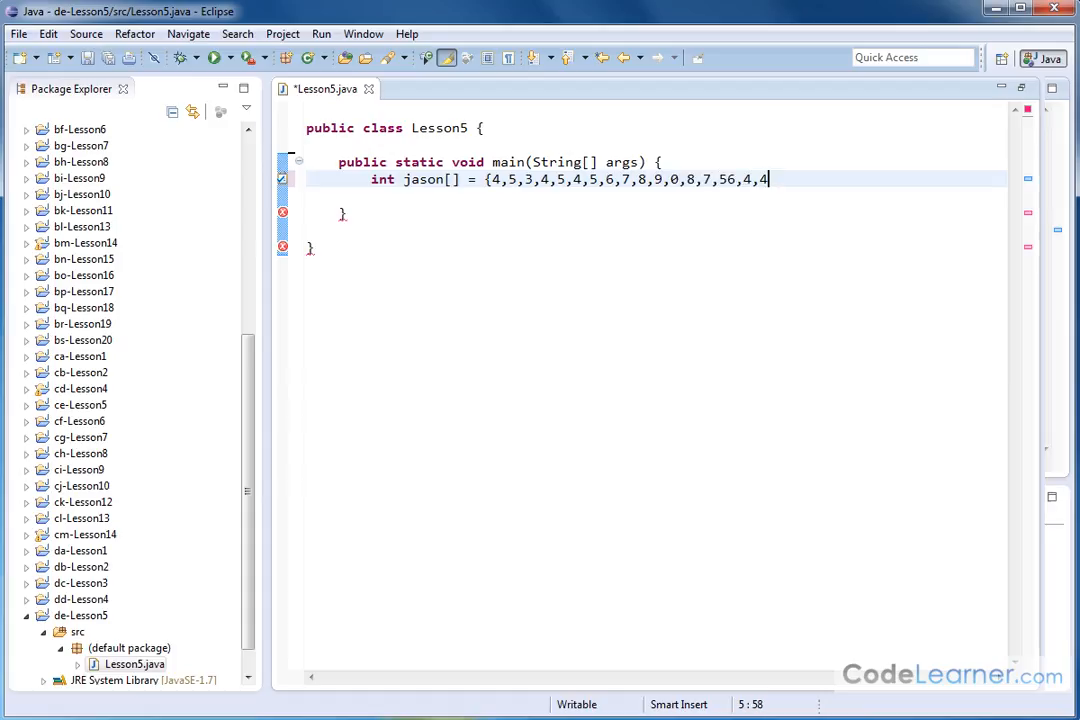
text(,3,5}])
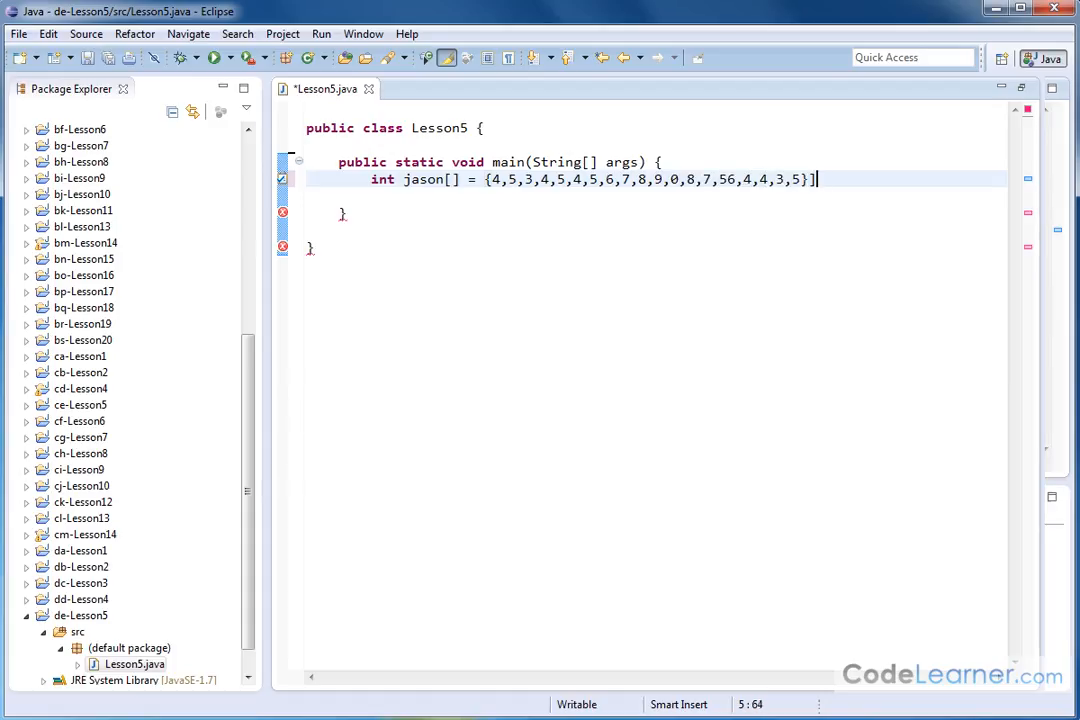
text(;)
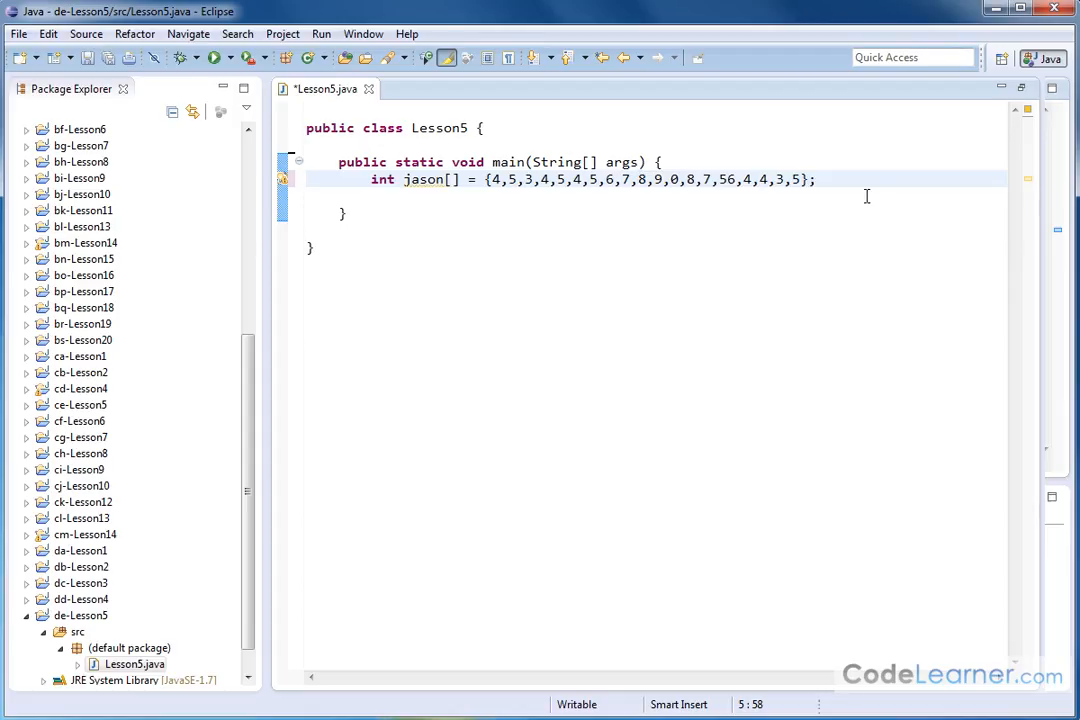
- Add System.out.println(jason[0]); after the array declaration and save Lesson5.java
click(815, 179)
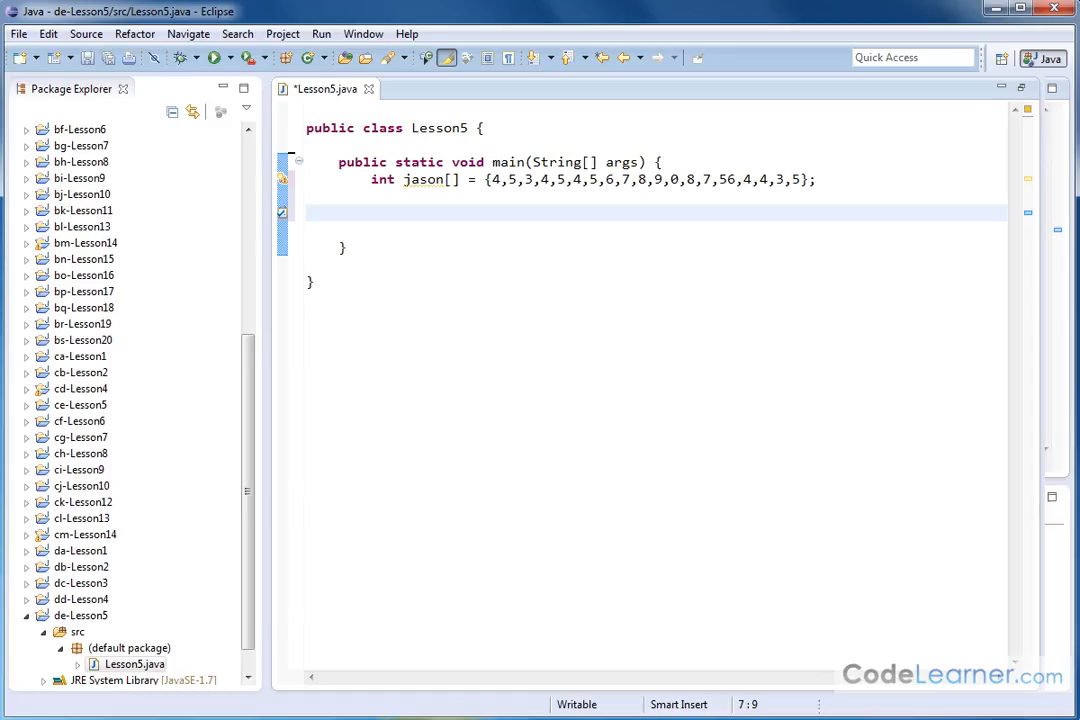
text(System.)
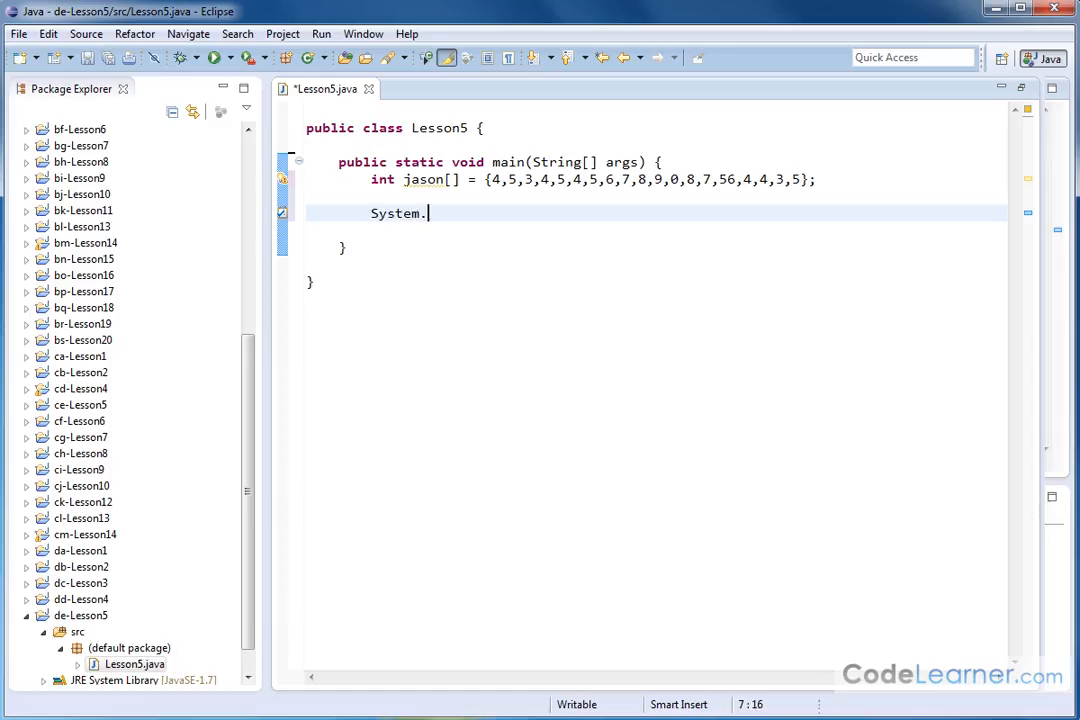
text(out.println)
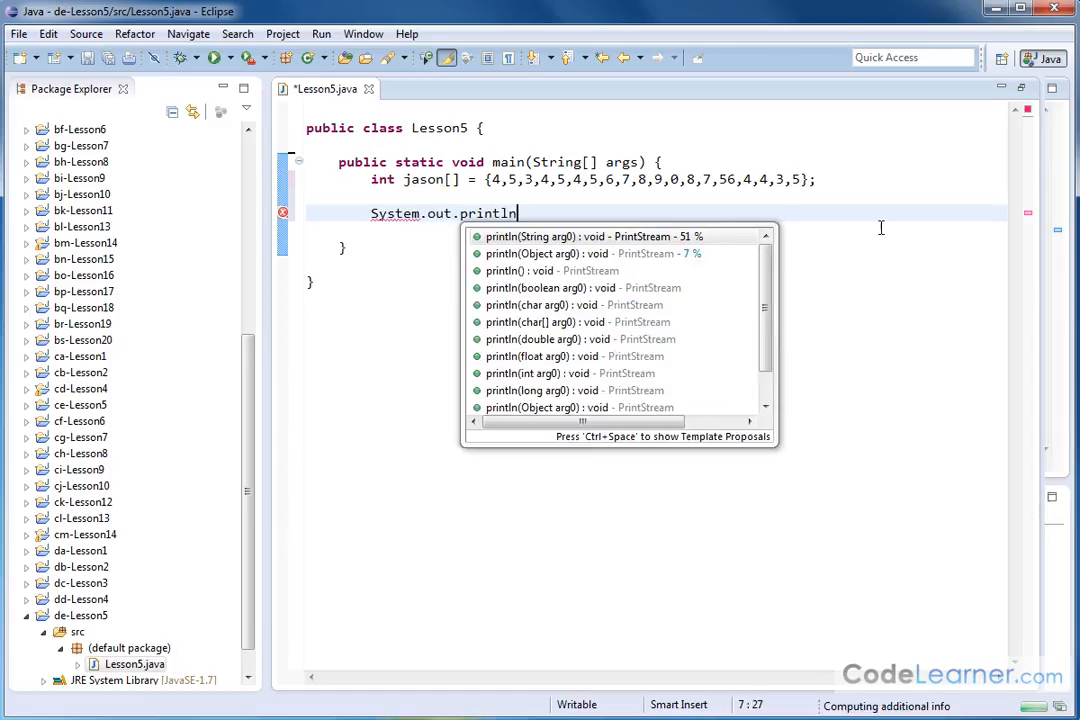
text((an)
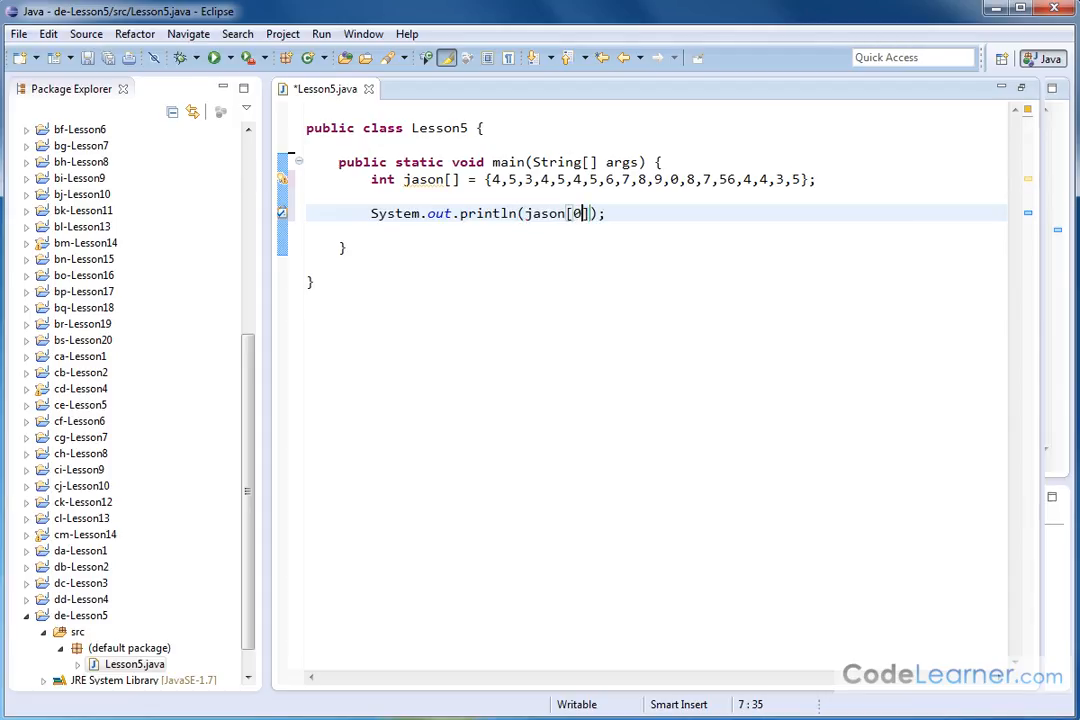
key(ctrl+s)
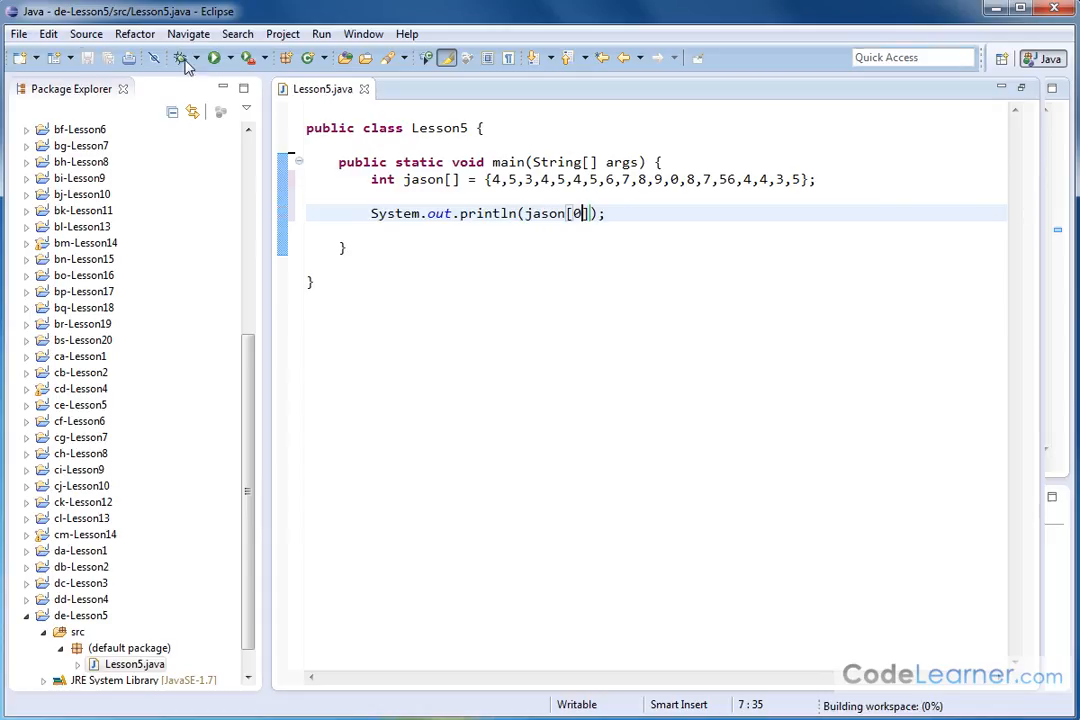
- Run Lesson5 so the console prints 4
click(214, 57)
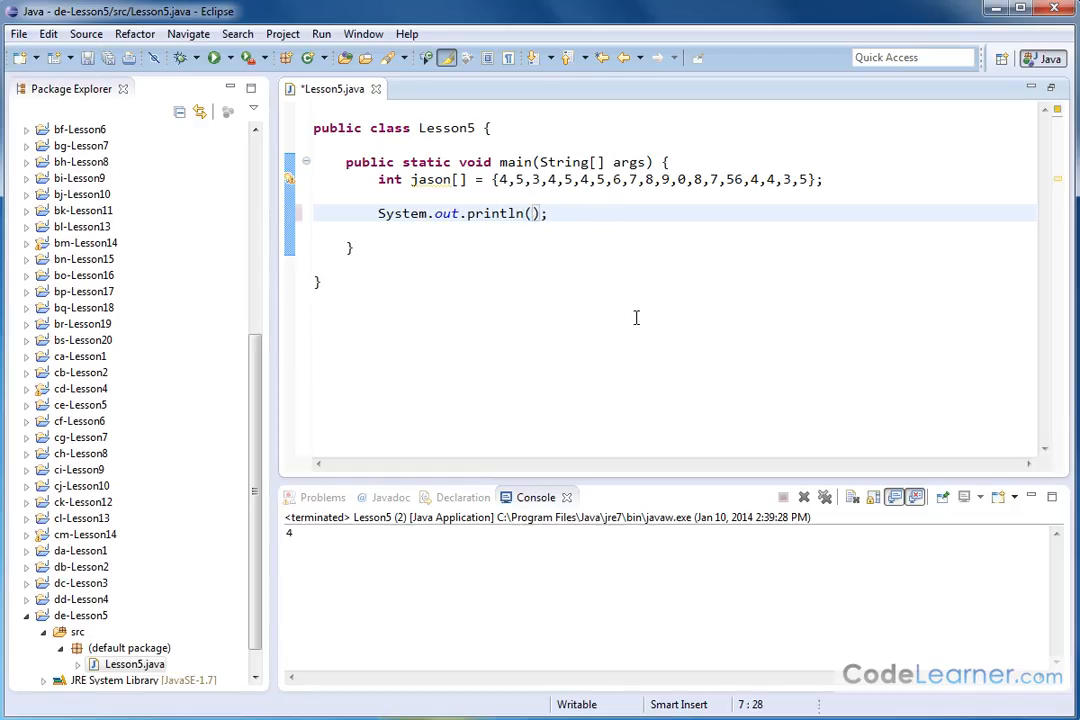
- Change the println argument to jason.length
text(jason)
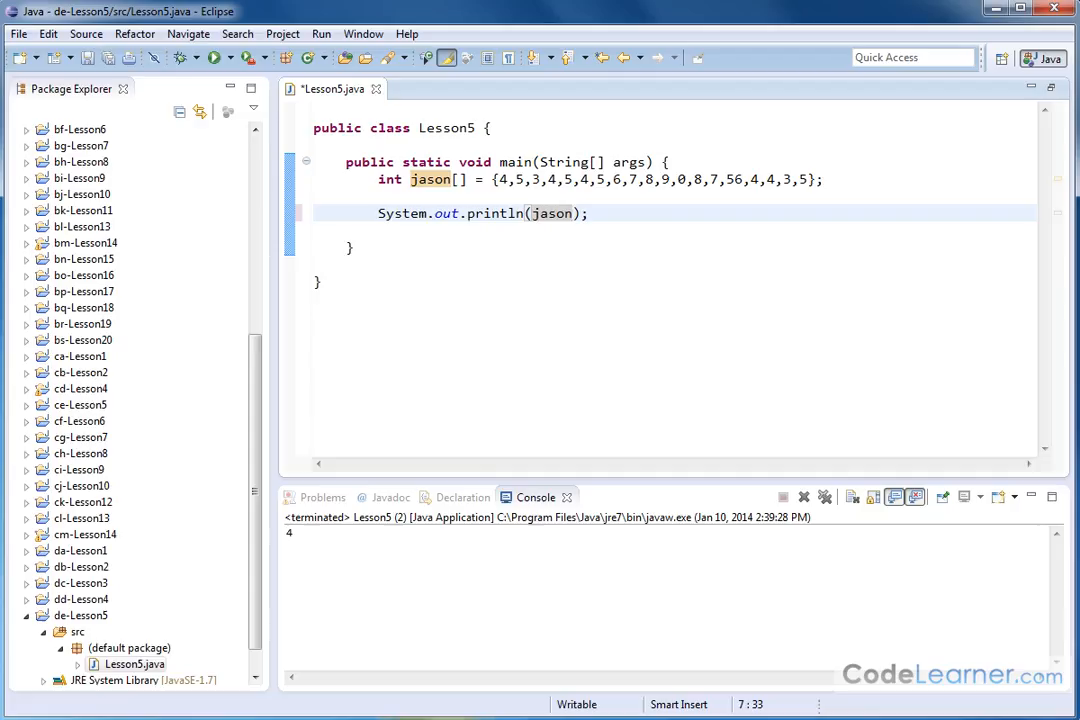
text(.)
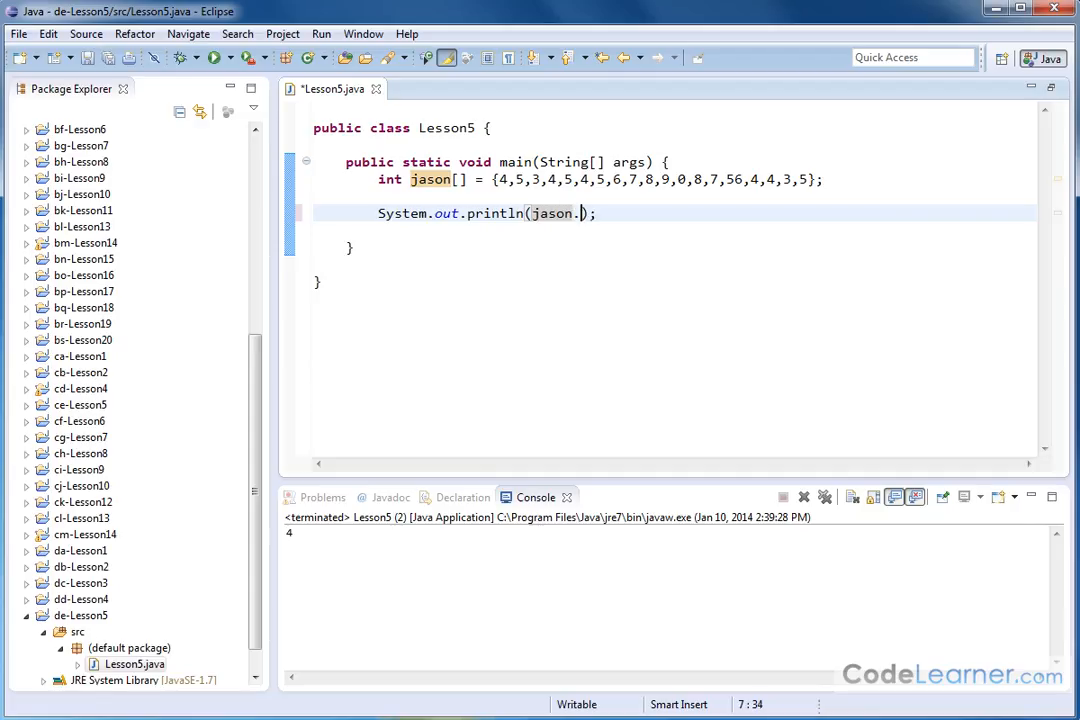
text(.)
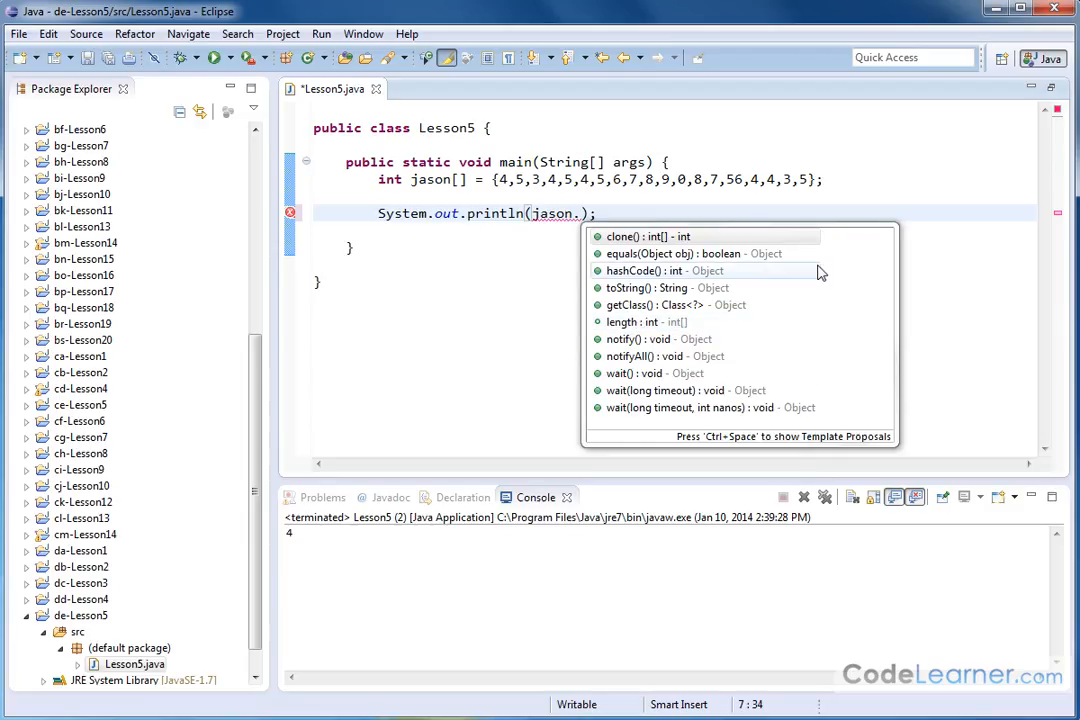
mouse_move(648, 305)
text(length)
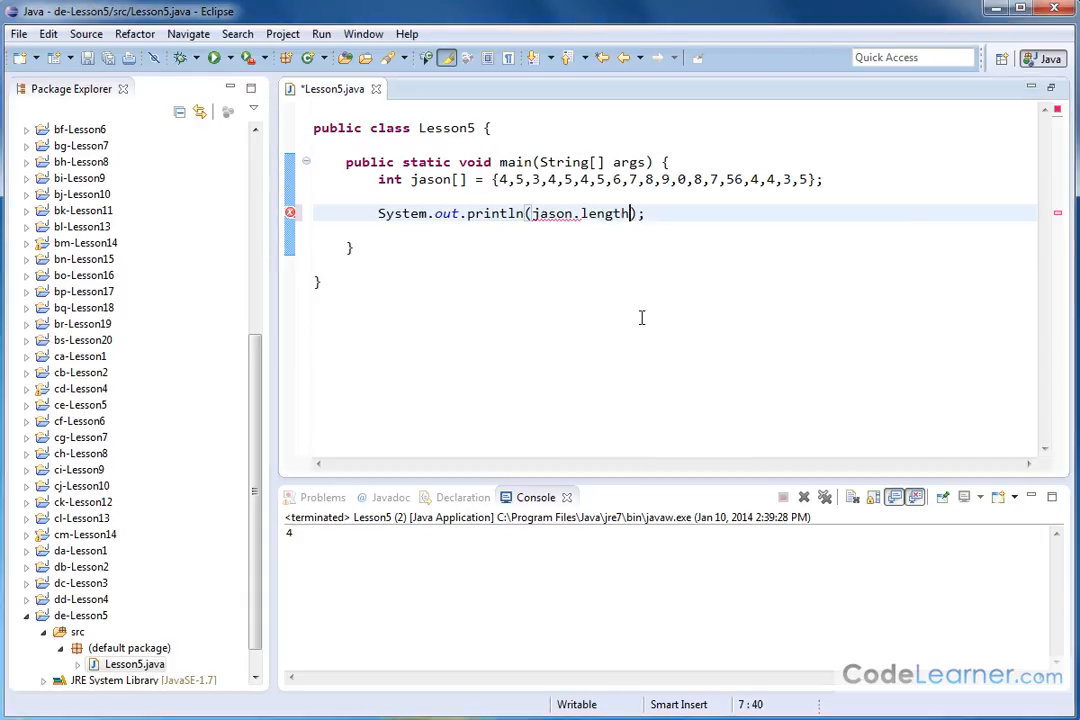
- Highlight the length property in the print statement
double_click(604, 213)
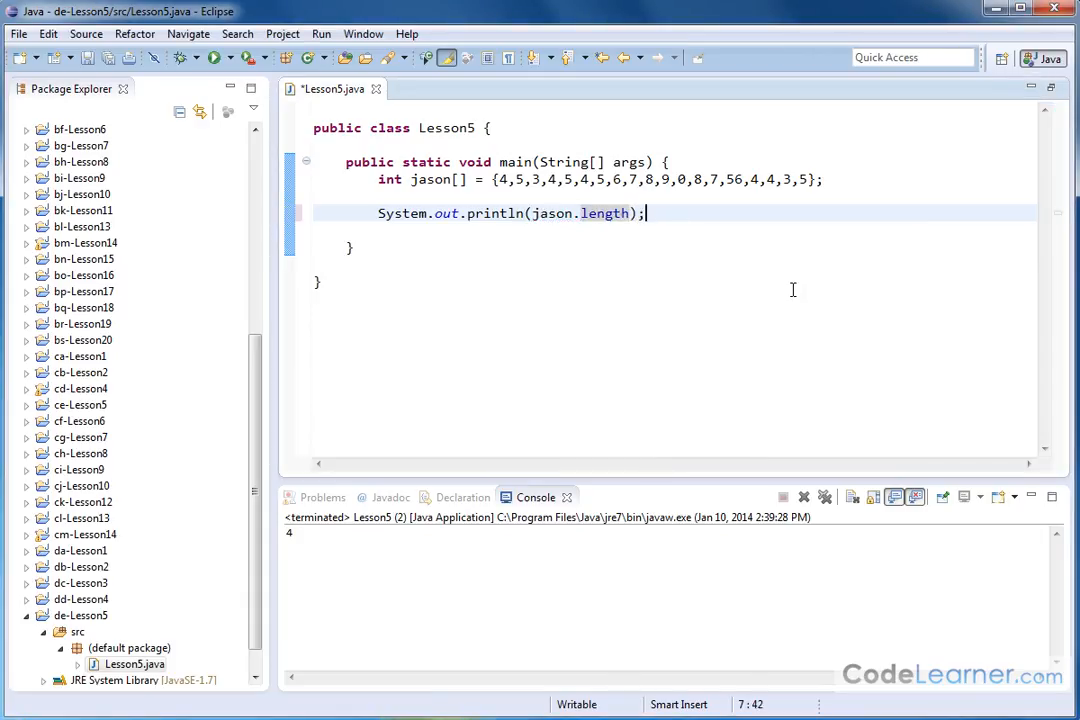
double_click(605, 213)
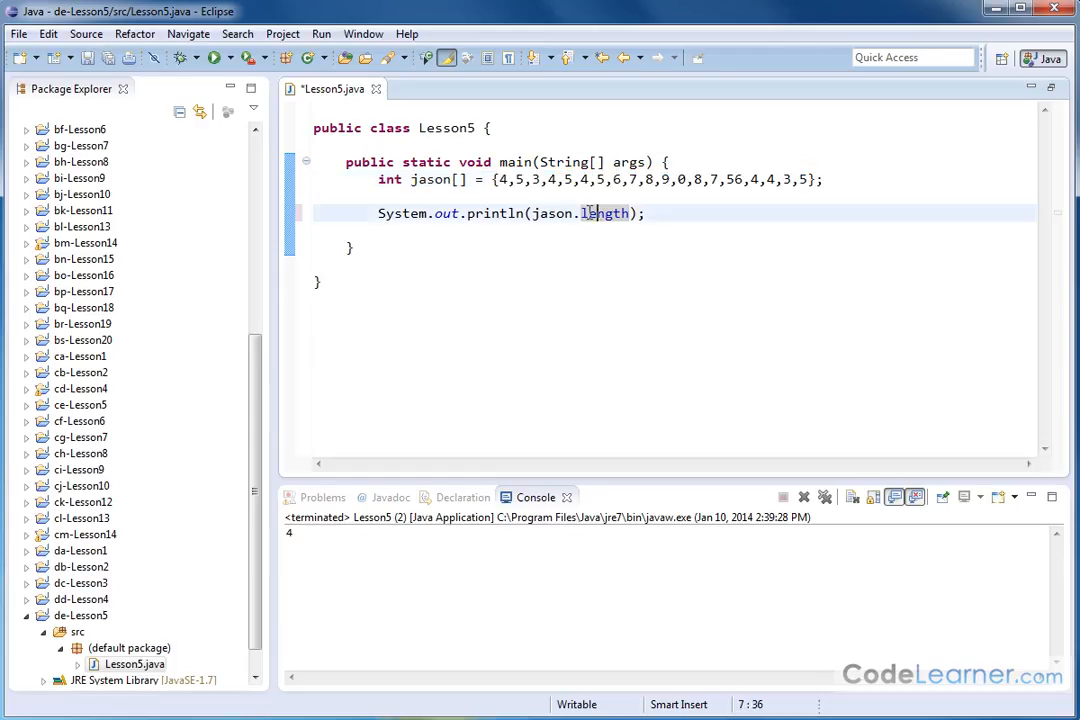
double_click(550, 213)
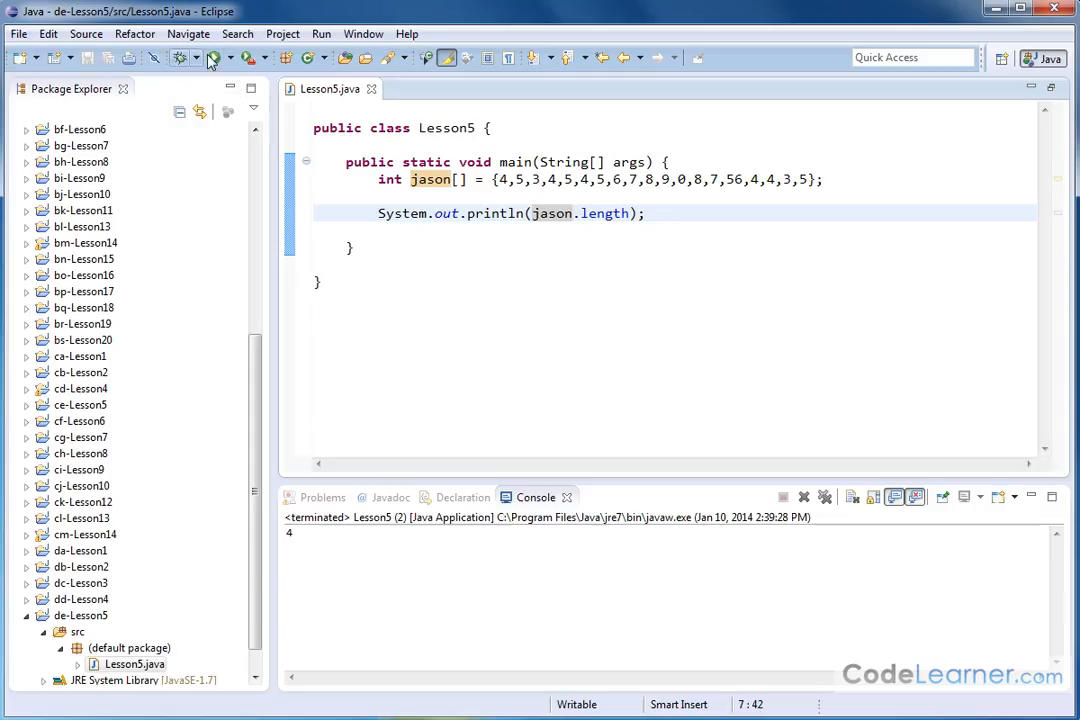
- Rerun the program with a longer jason array, printing length 31
click(185, 57)
text(,4,3,4,3,4,3,4,5,65,6,7,8)
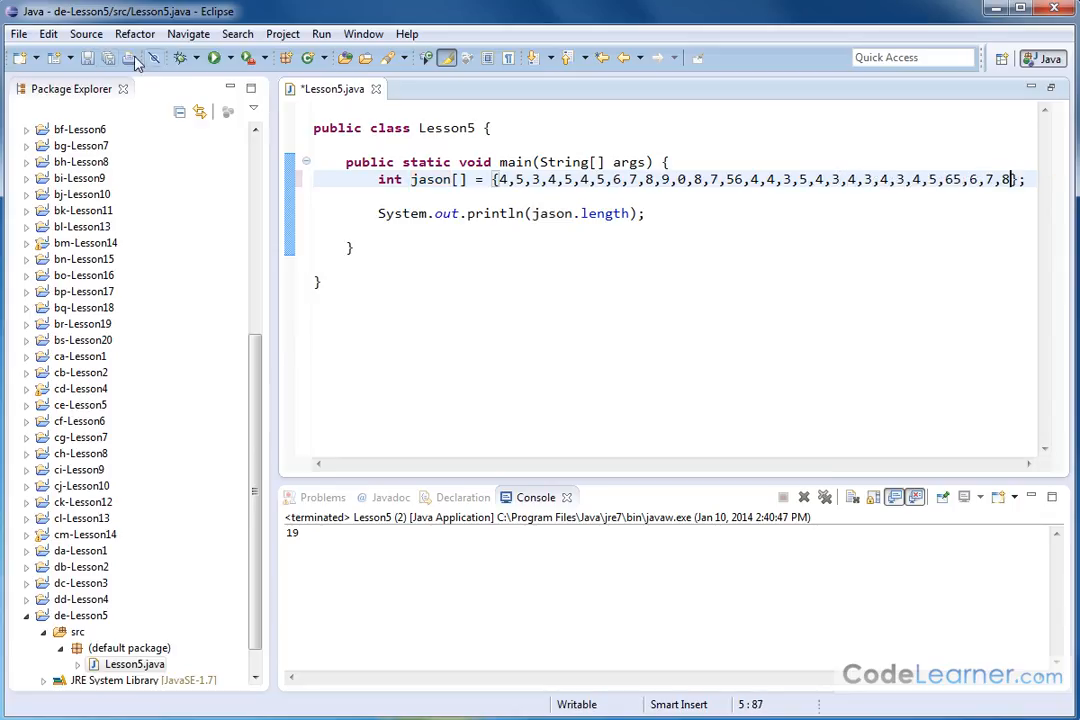
click(214, 57)
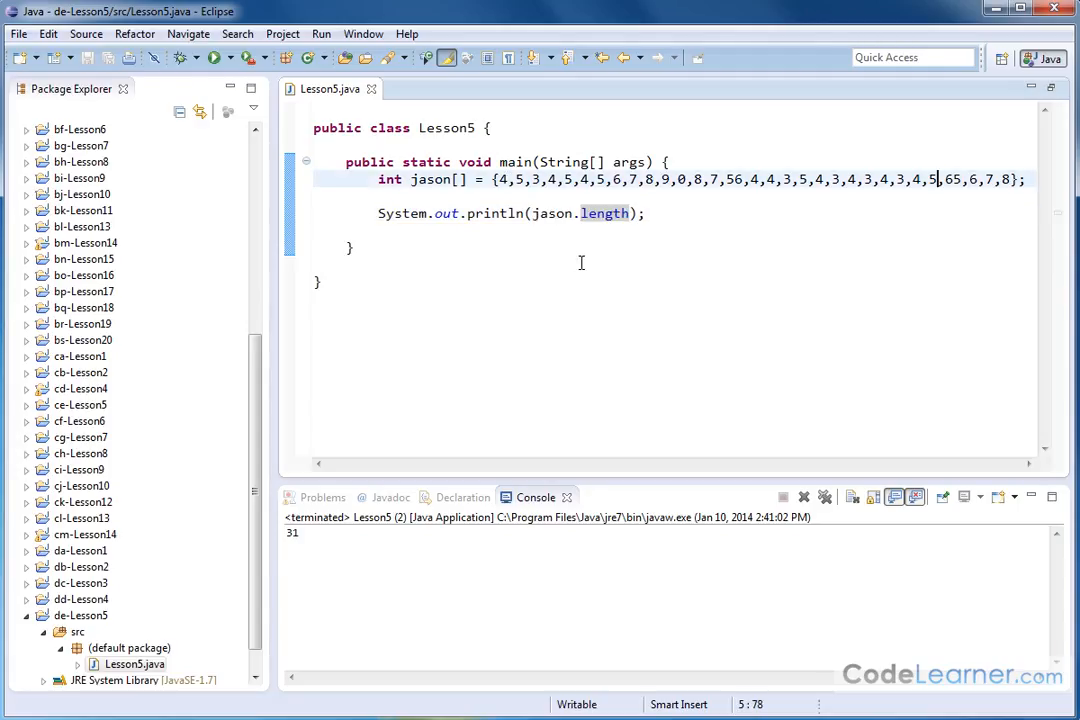
mouse_move(604, 213)
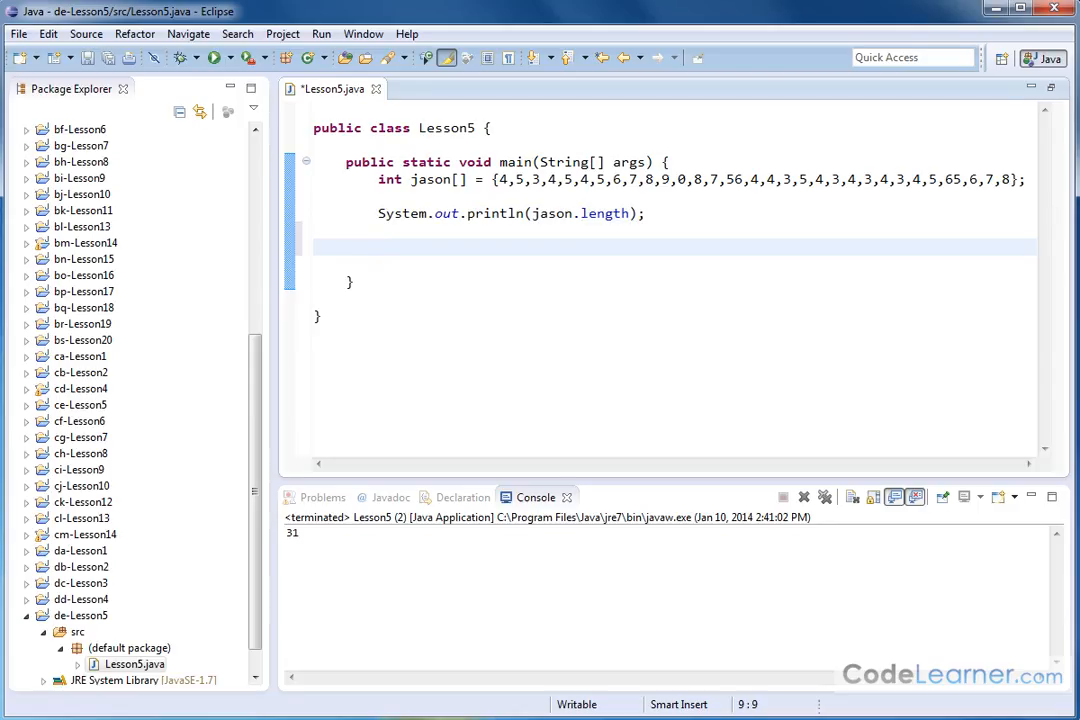
- Replace the length print with a for loop from i=0 to i<=30
text(for(i)
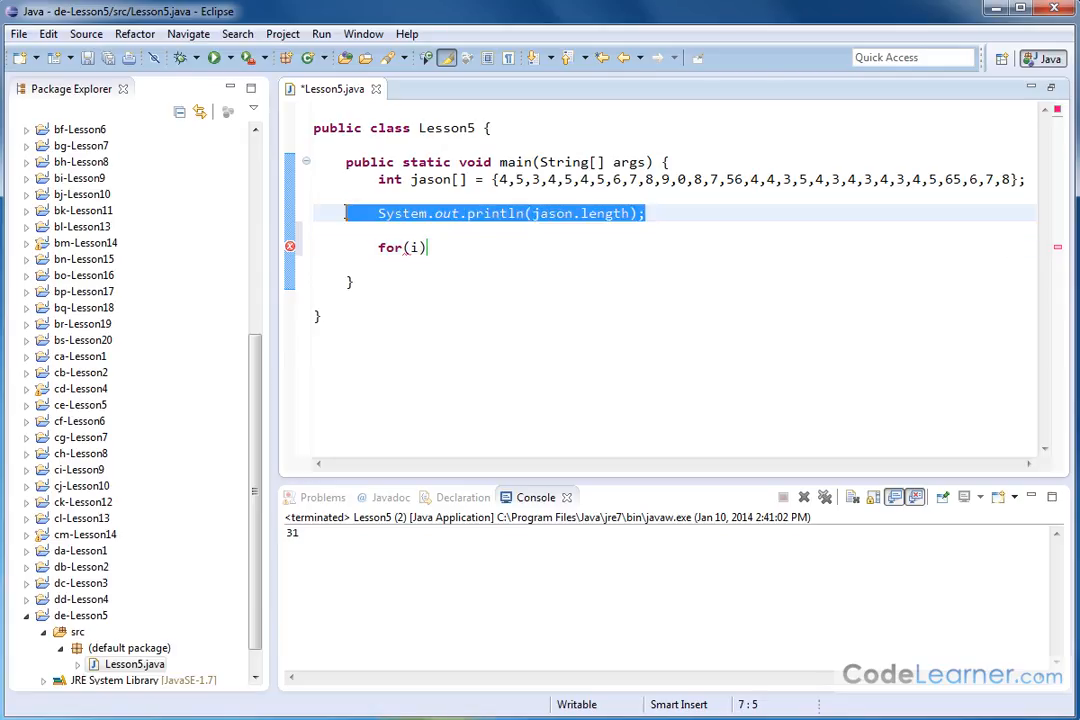
key(Delete)
text(nt i=0; i<=)
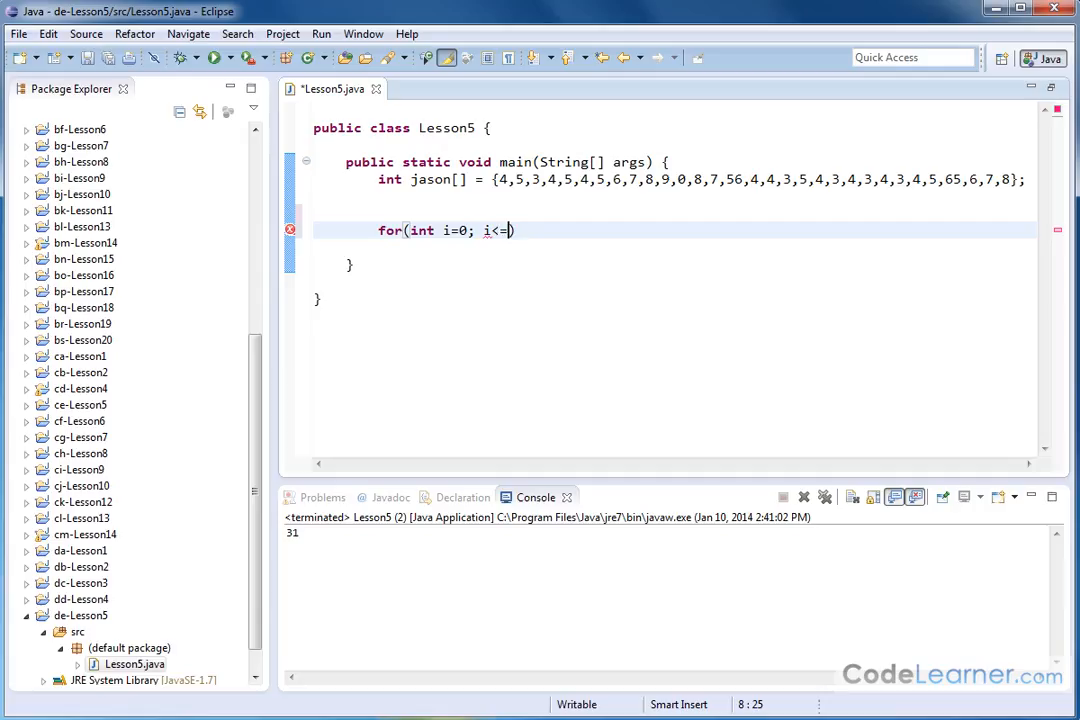
text(30; i++)
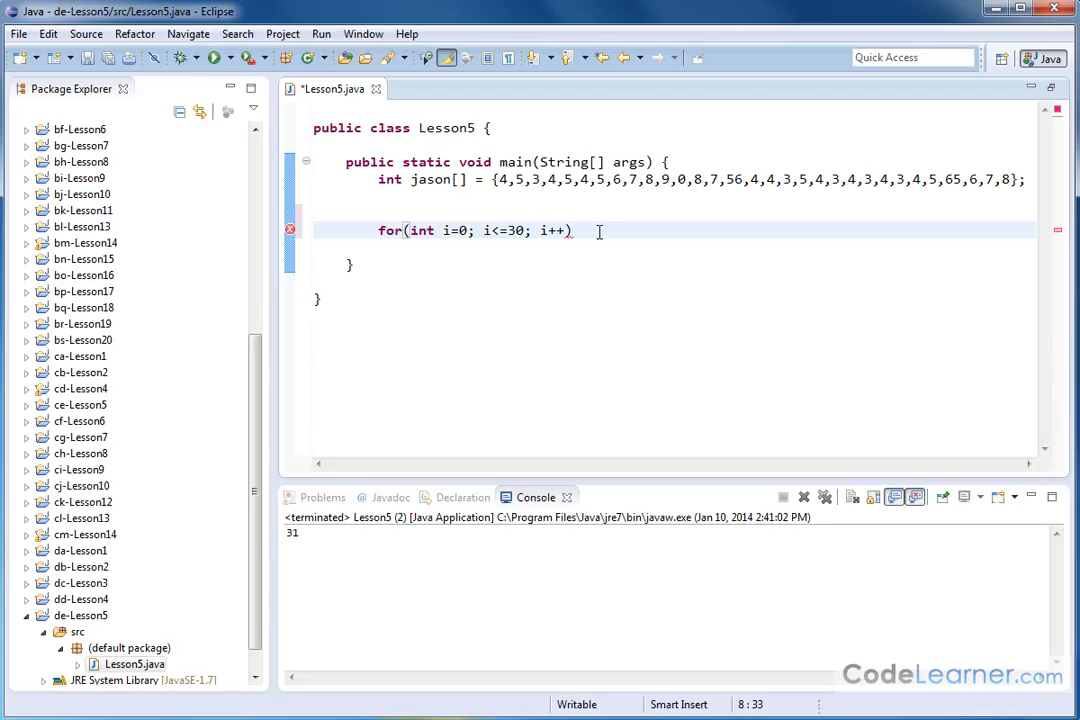
- Put System.out.println(jason[i]); inside the for loop body
text({)
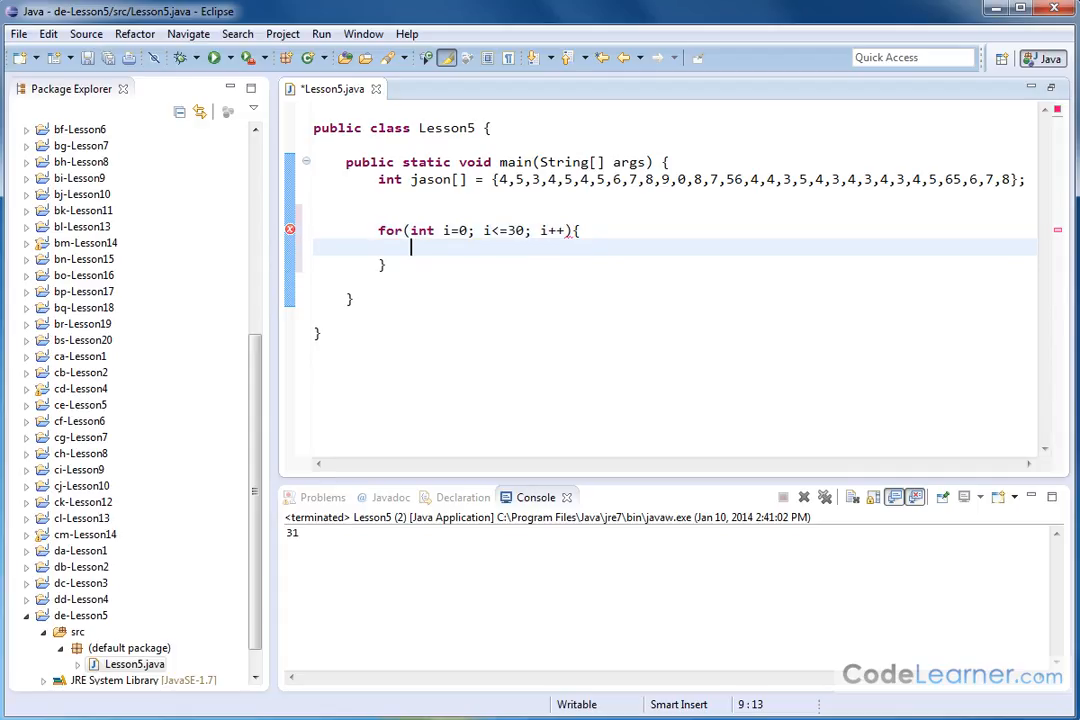
text(System.out.)
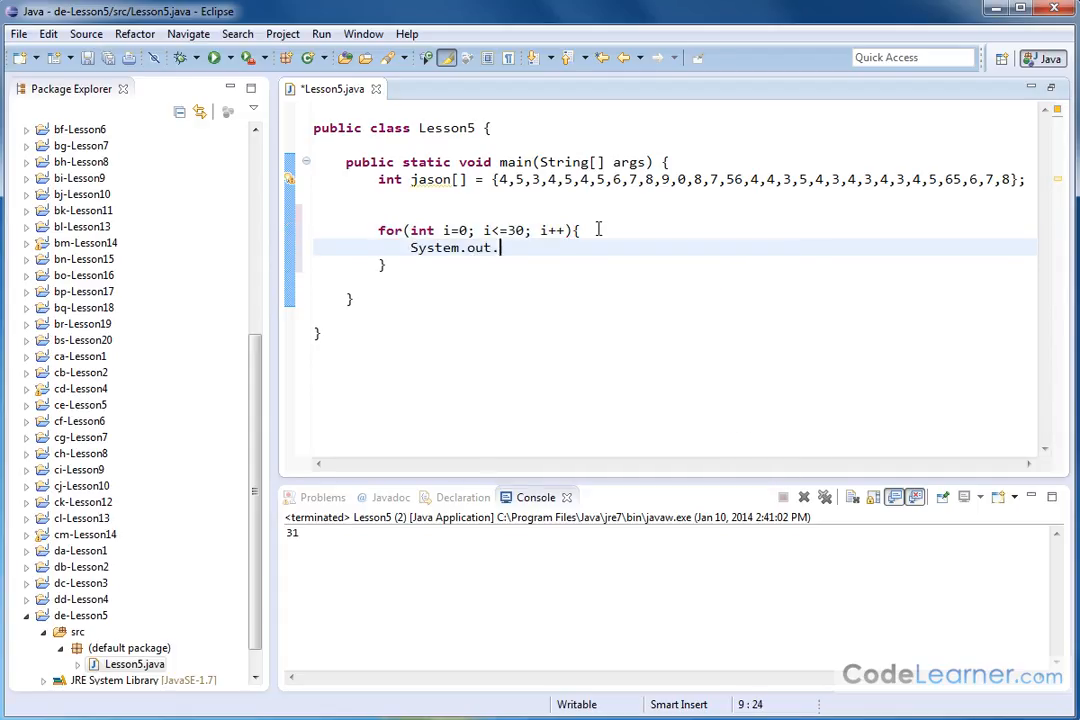
text(println(x);)
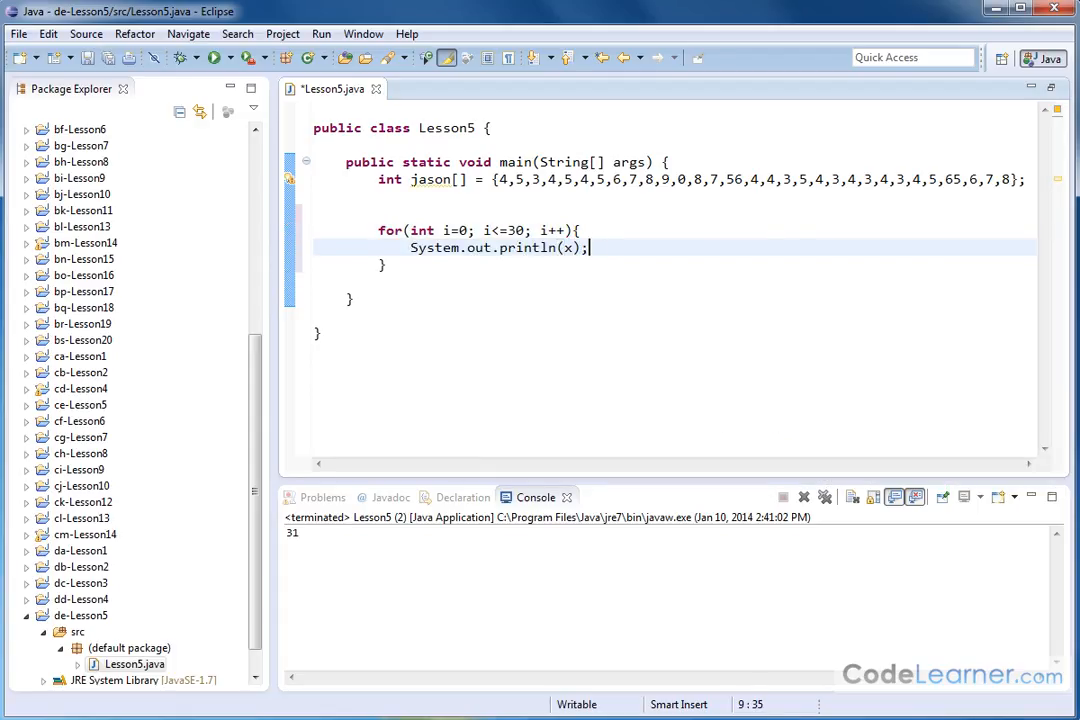
text(jason[i)
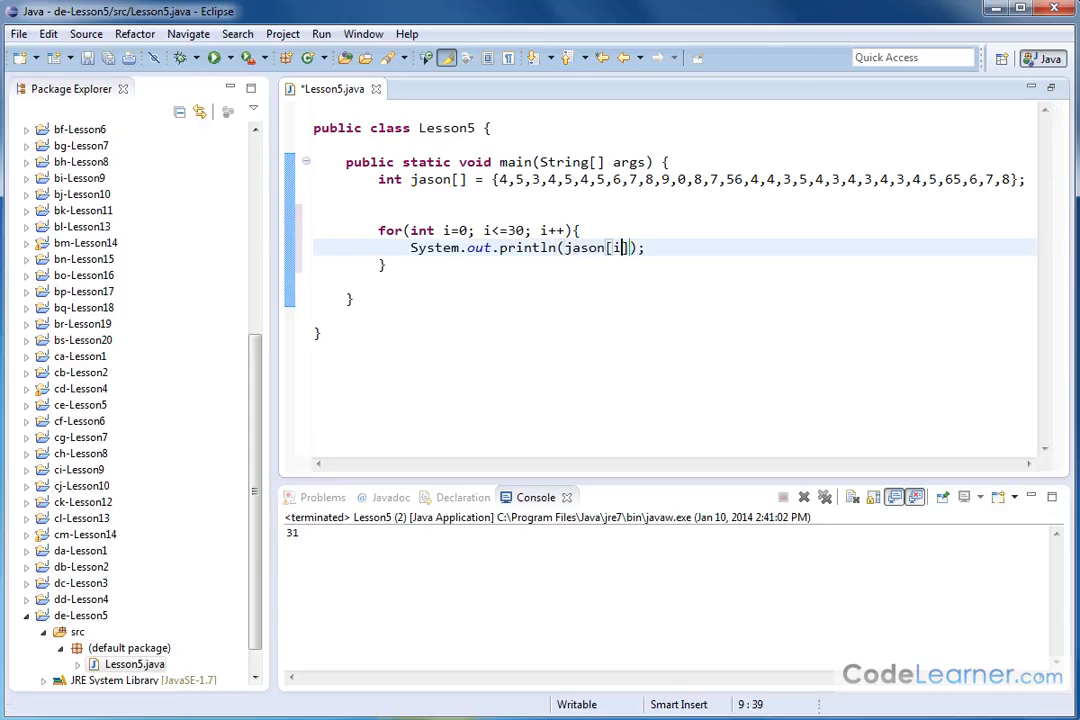
mouse_move(528, 288)
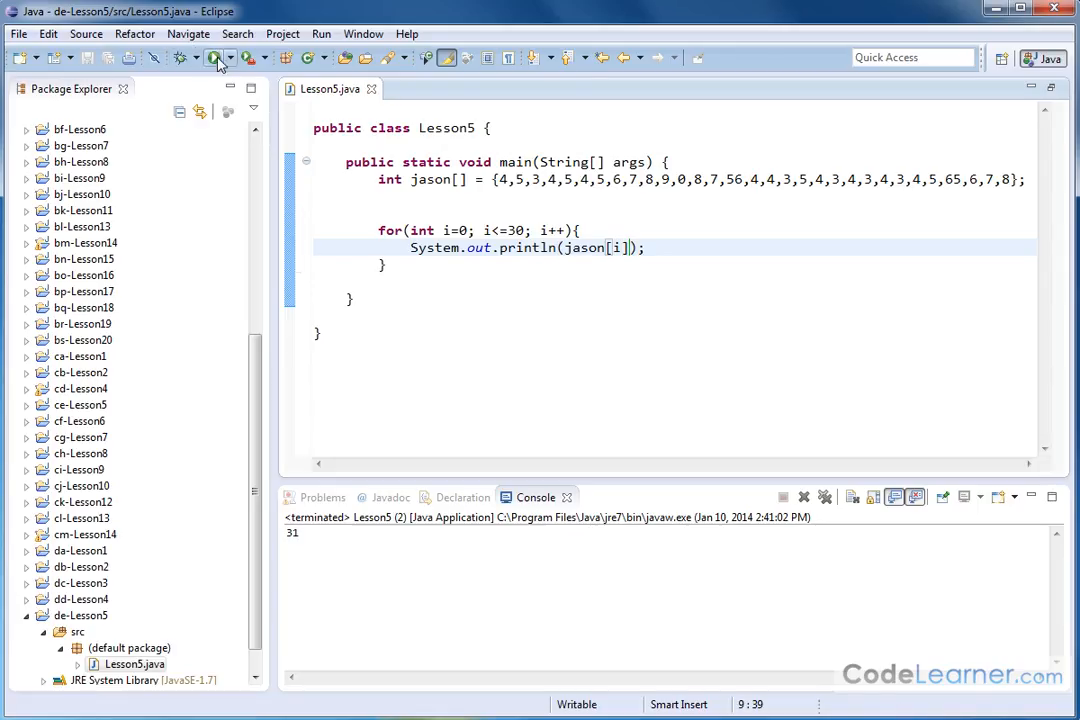
- Run the loop to list the elements, then add 43,54 to the array
click(211, 57)
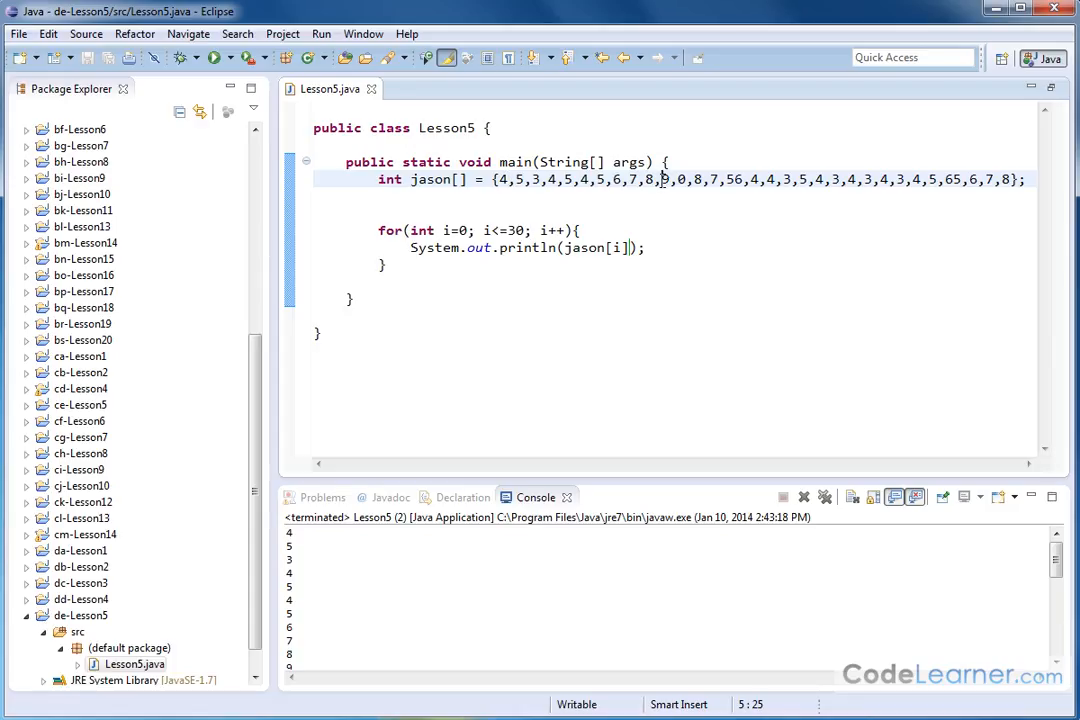
text(43,54,6,4,34,3,54,67,7)
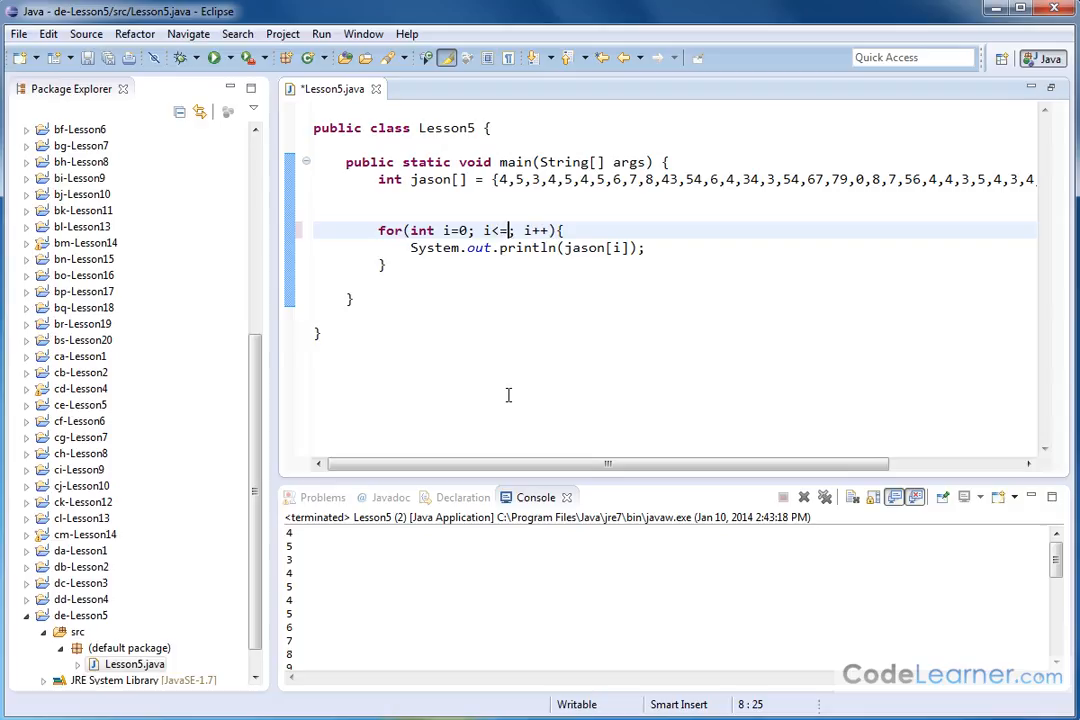
- Set the loop bound to i<=jason.length-1
text(jason.)
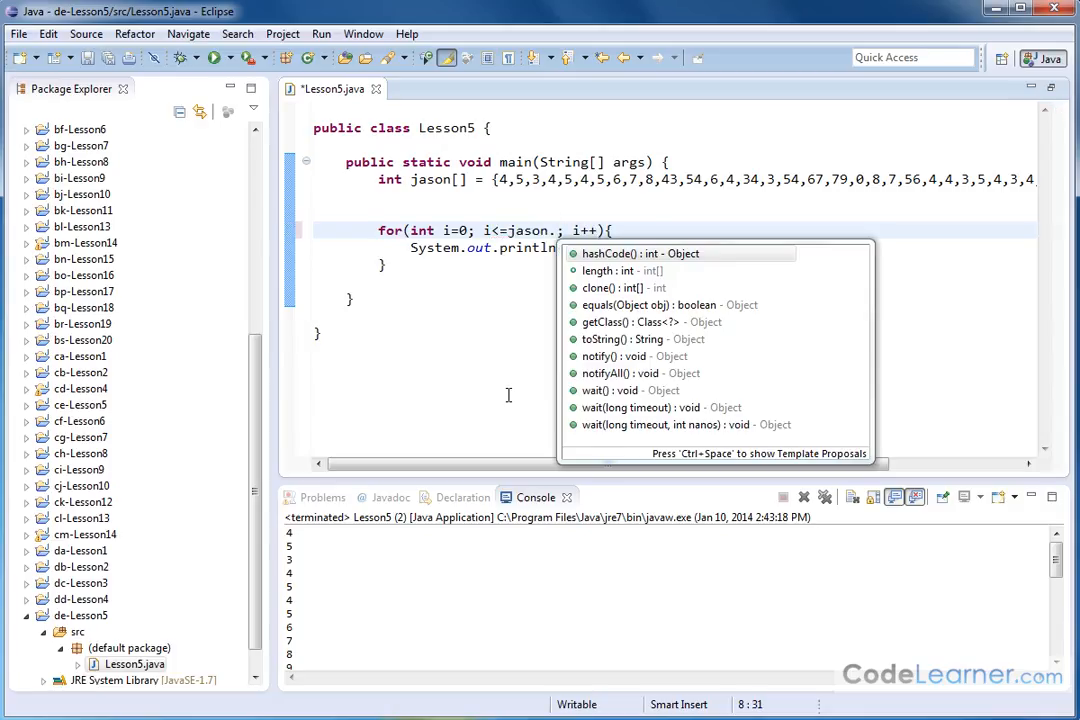
text(length)
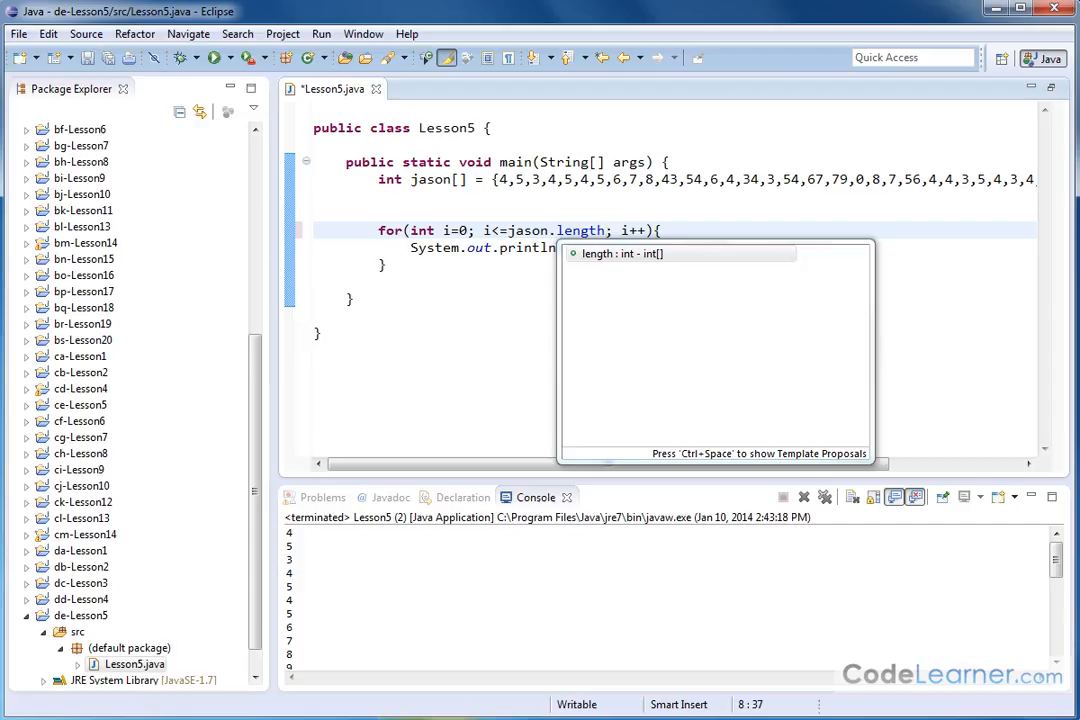
text(-1)
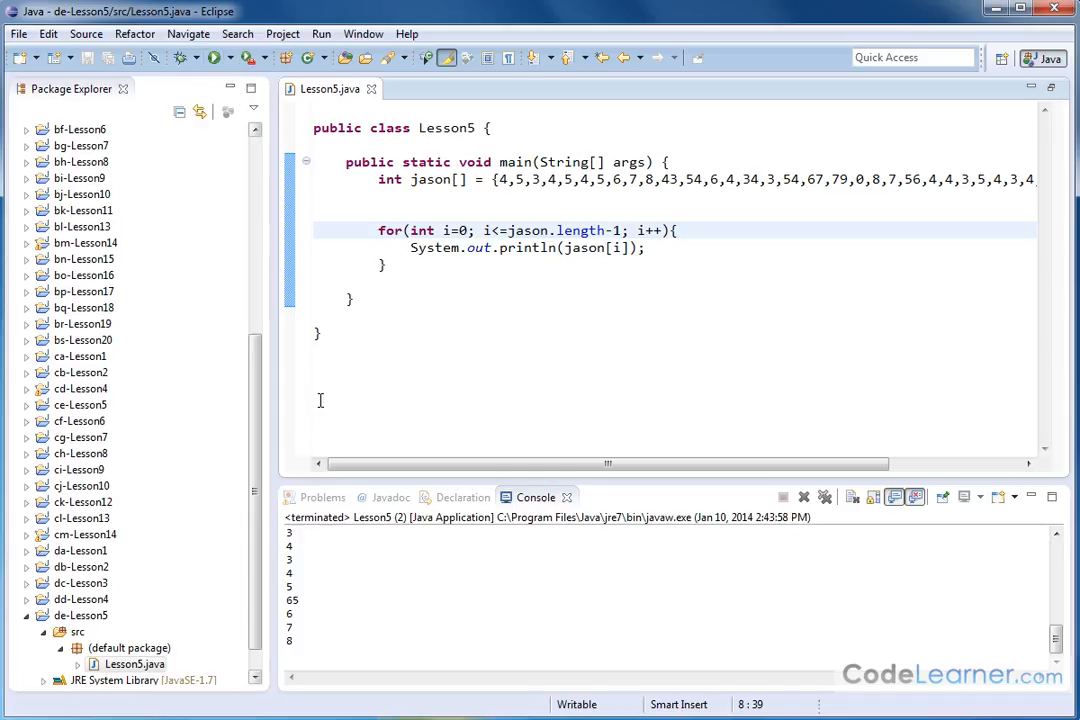
scroll(up, 3)
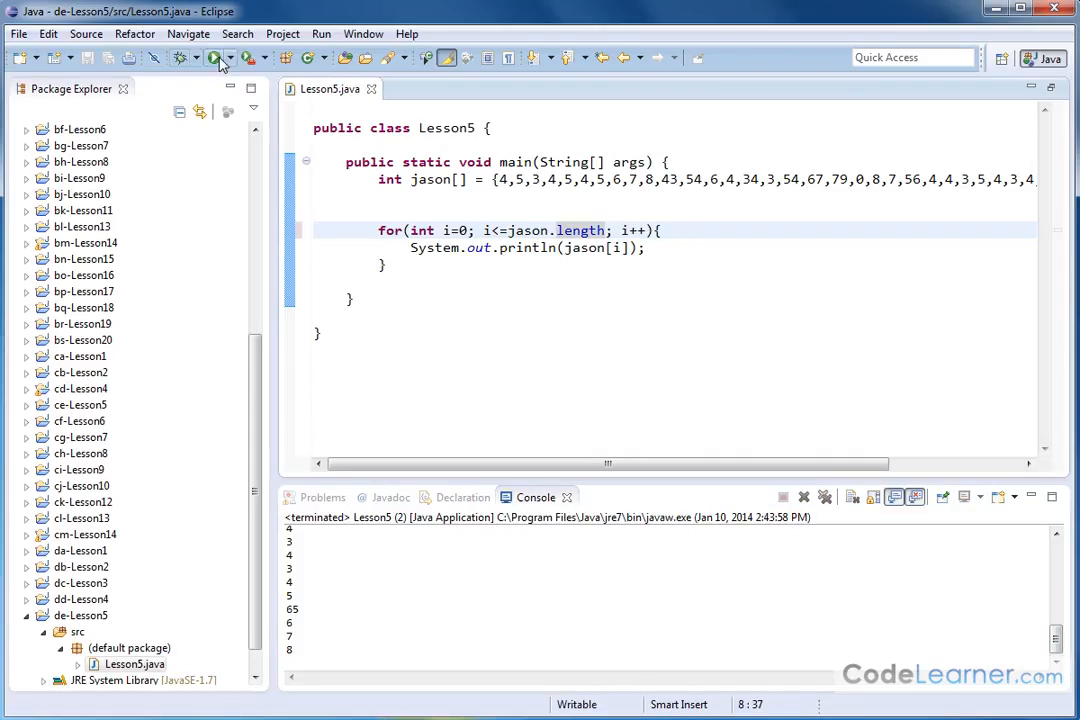
- Run Lesson5 with i<=jason.length, triggering ArrayIndexOutOfBoundsException: 39
click(213, 57)
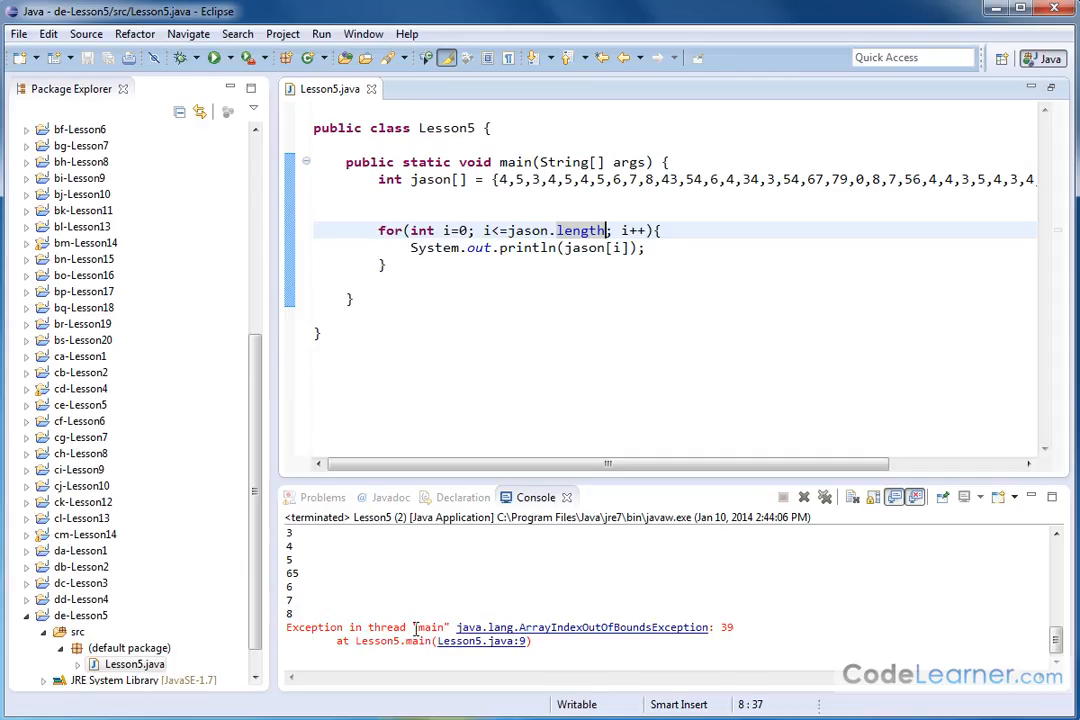
mouse_move(619, 638)
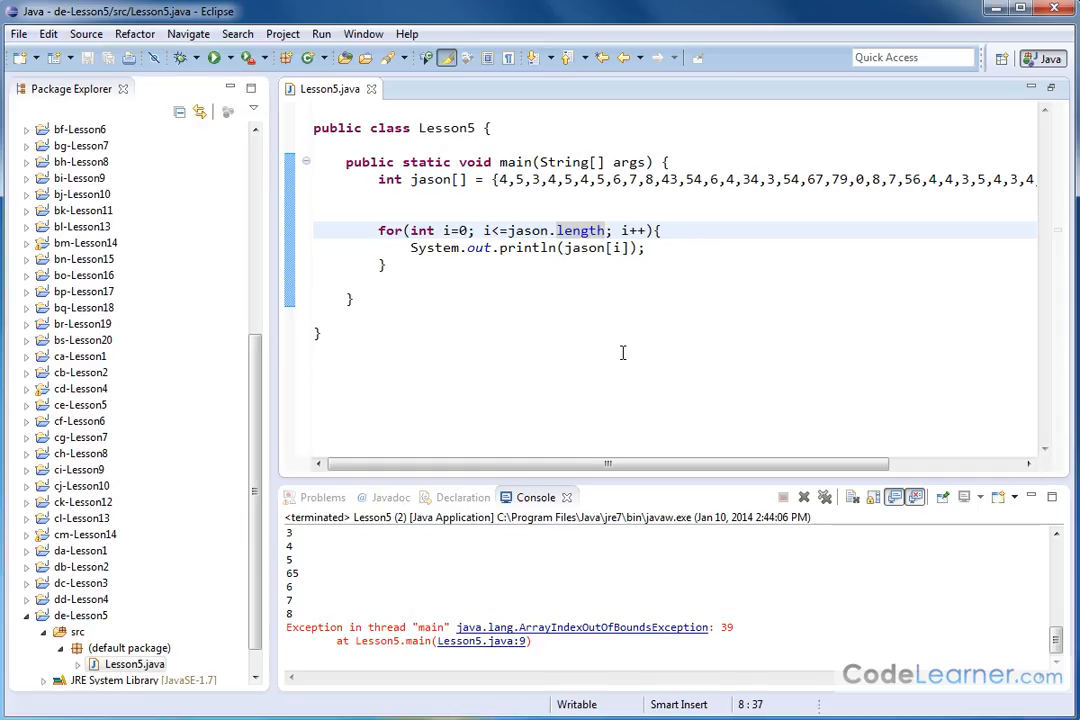
- Append -1 to jason.length in the loop condition to avoid the exception
text(-1)
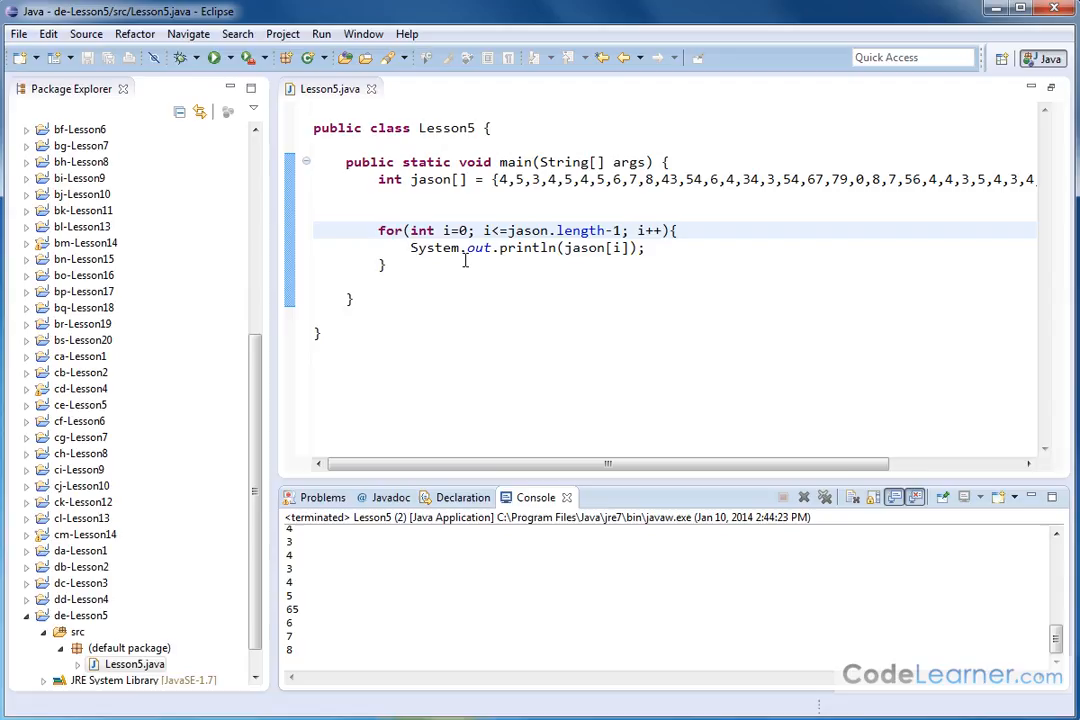
mouse_move(464, 260)
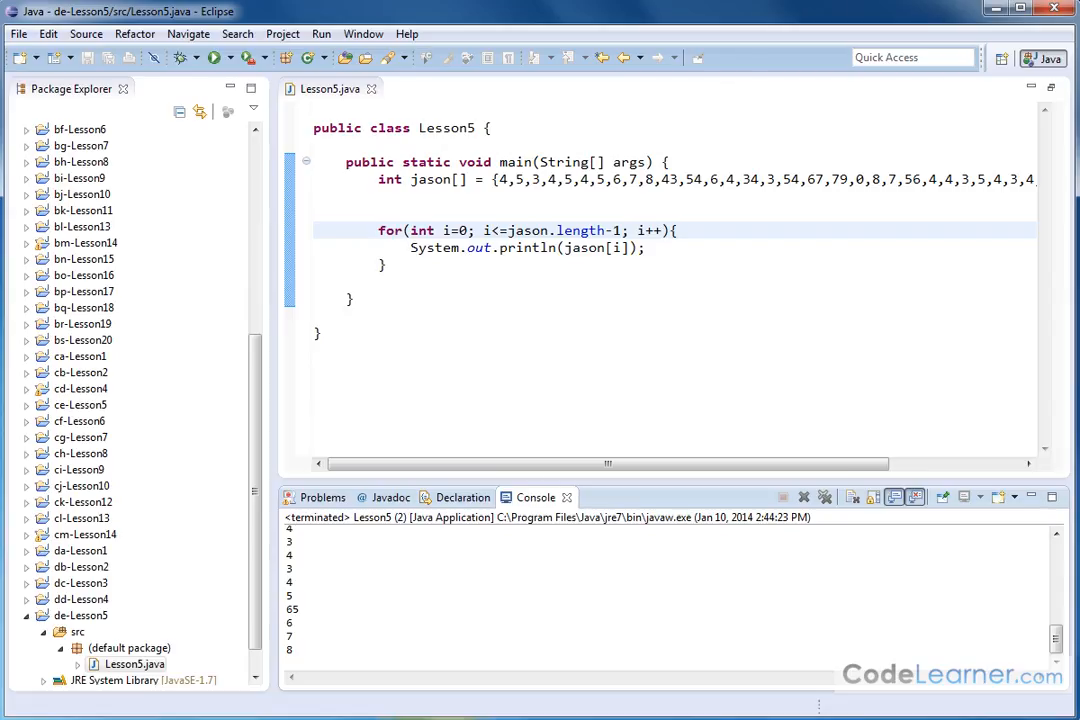